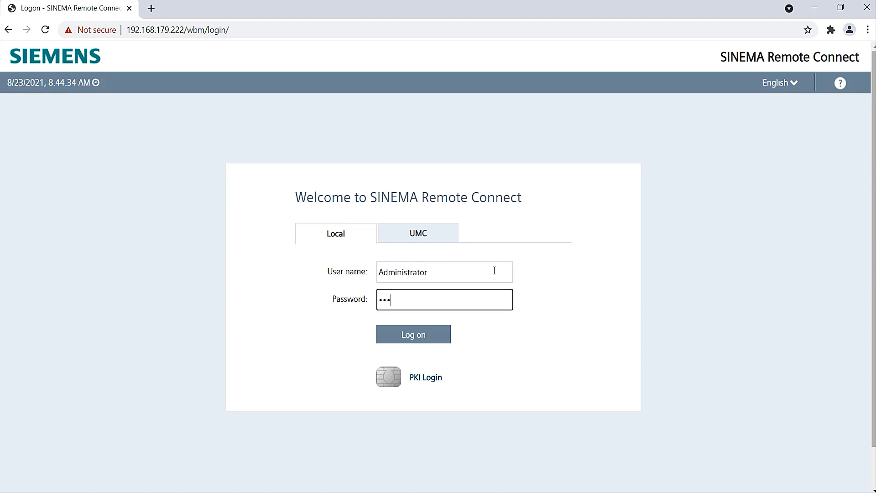
Log on as Administrator and create a participant group named User
click(412, 334)
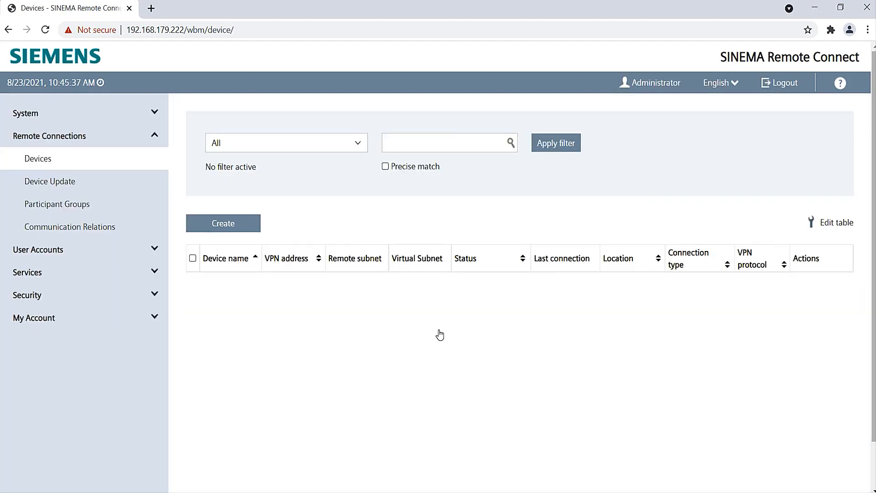
click(57, 203)
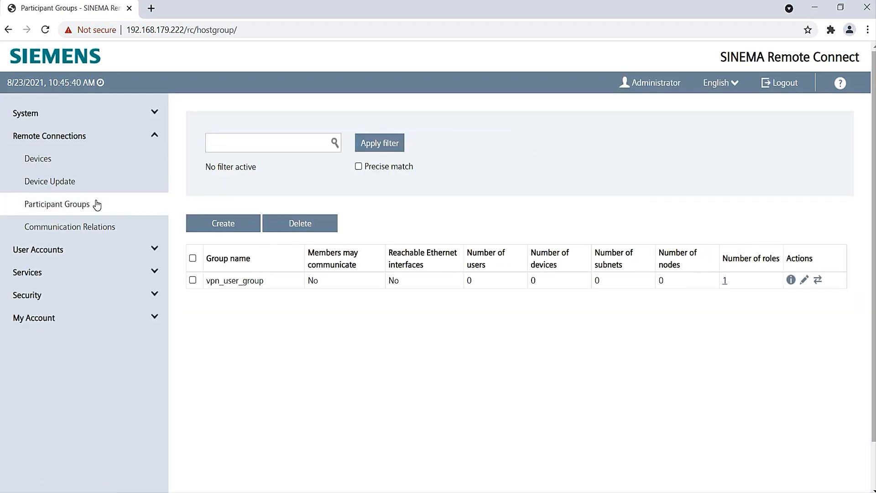
click(222, 223)
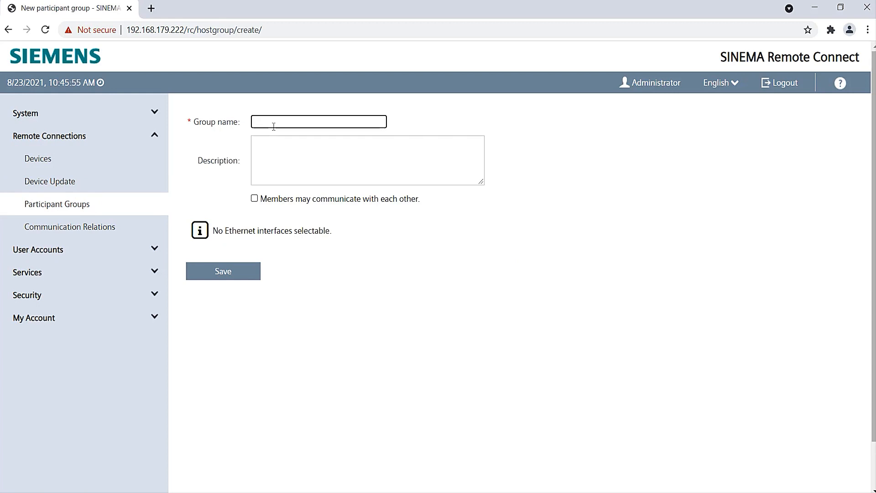
text(User)
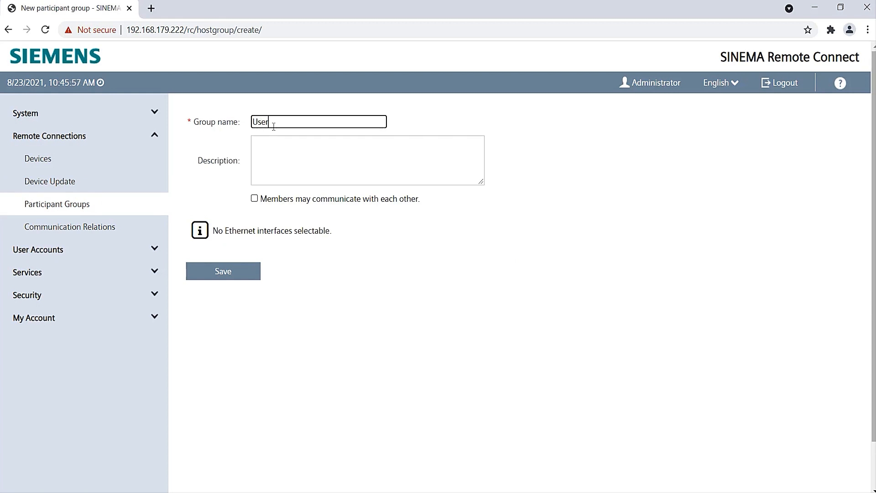
click(222, 271)
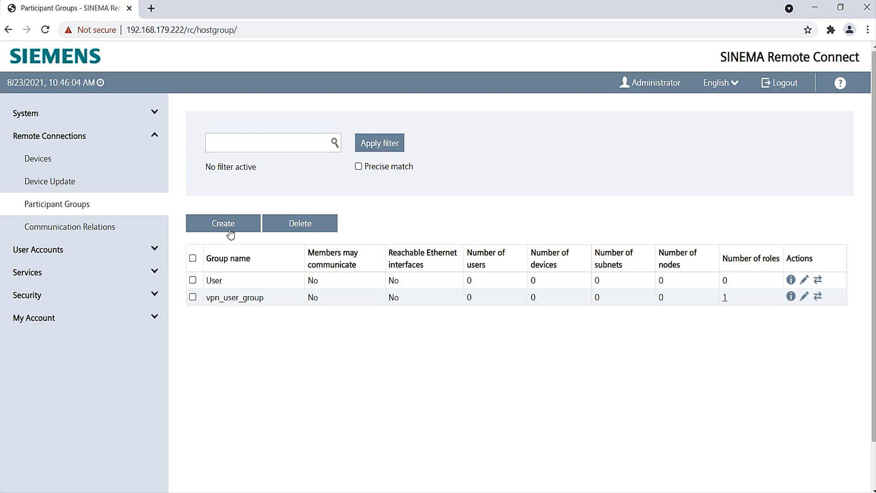
Create a second participant group named Devices
click(223, 223)
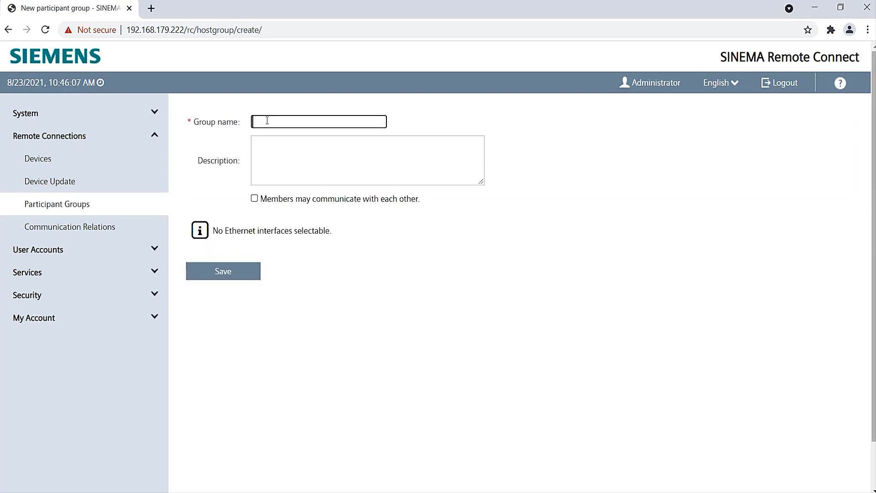
text(Devices)
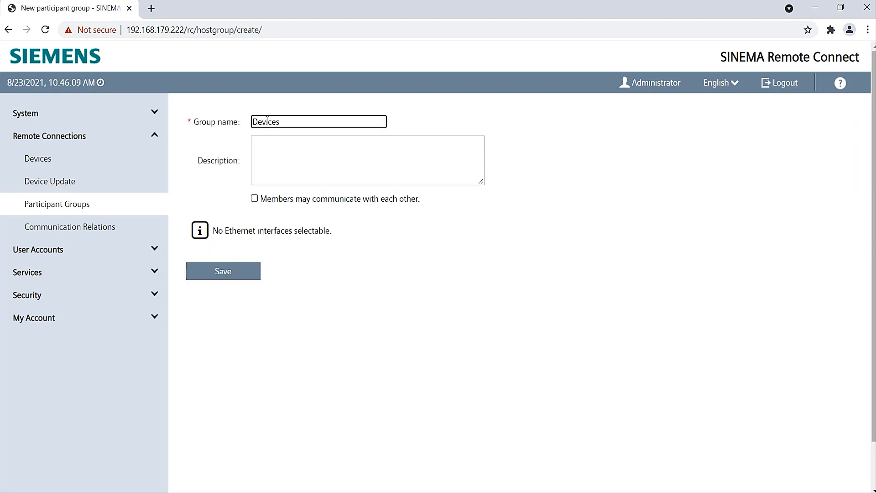
click(222, 271)
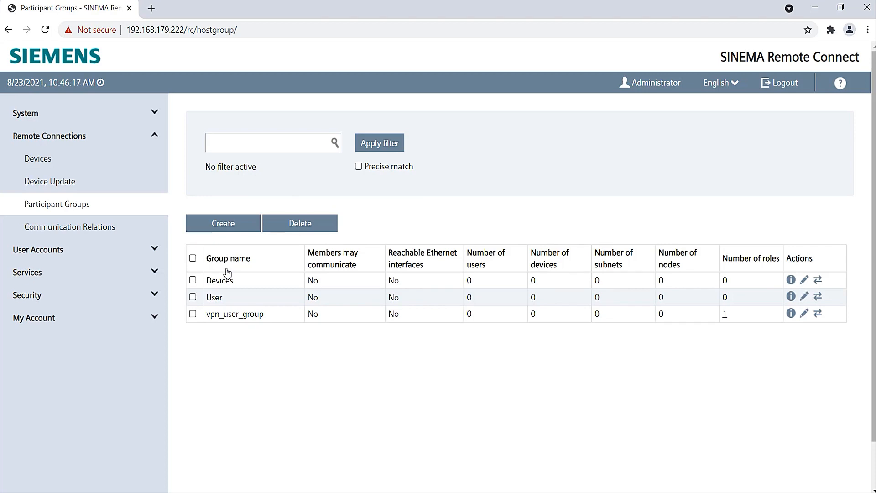
mouse_move(740, 304)
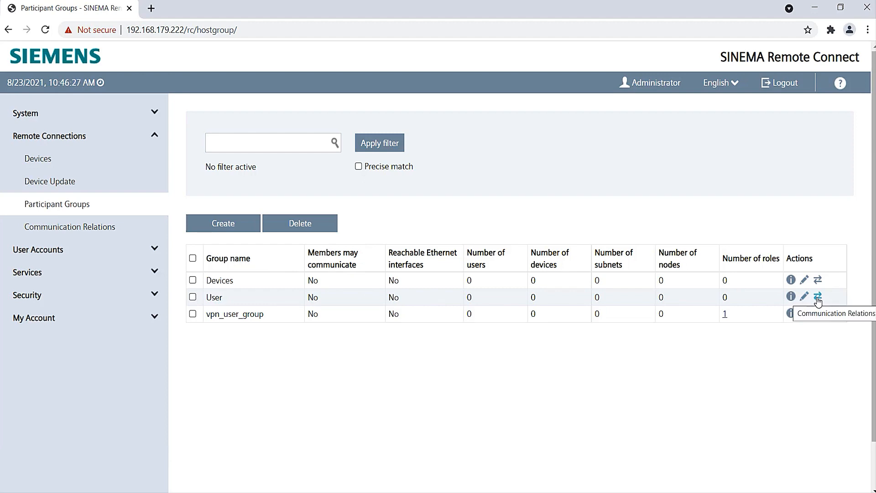
Allow the User group to reach the Devices group, then view the system overview
click(817, 297)
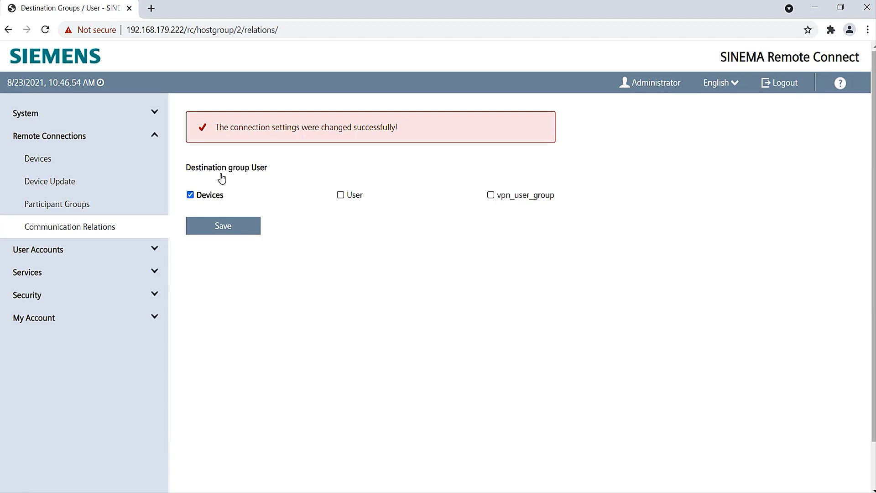
mouse_move(106, 232)
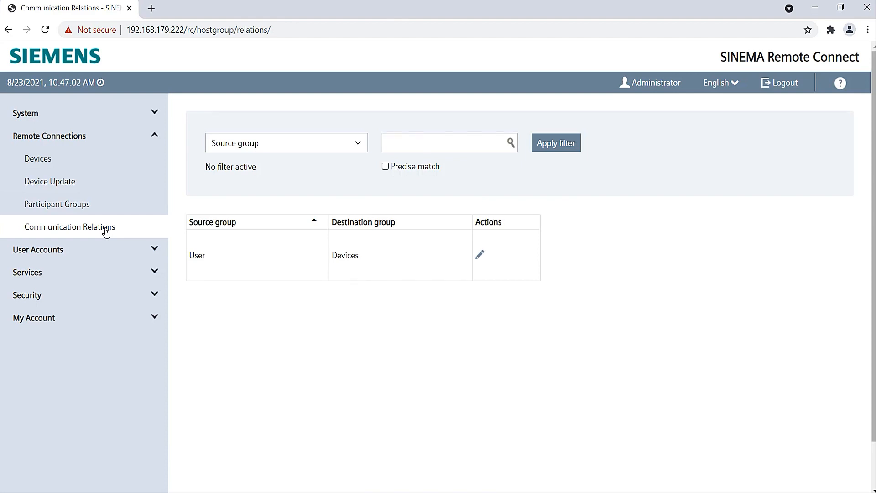
click(26, 113)
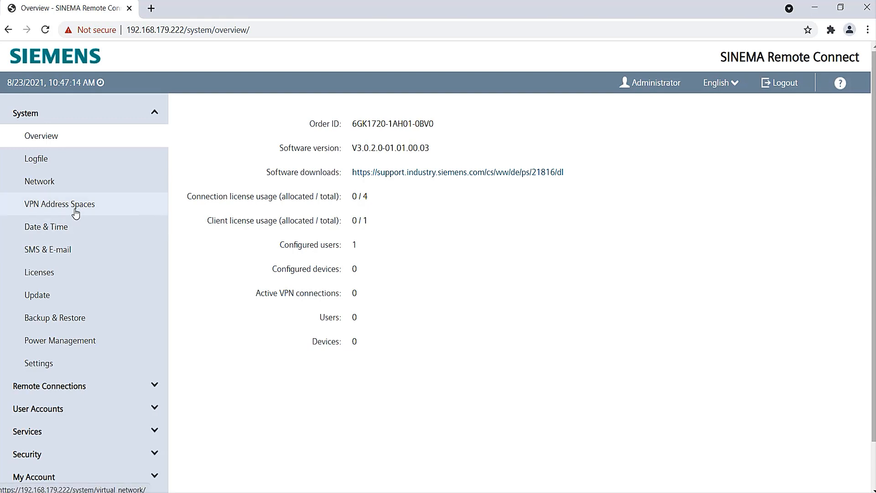
View the Virtual Subnet address space starting at 172.17.0.0
click(59, 204)
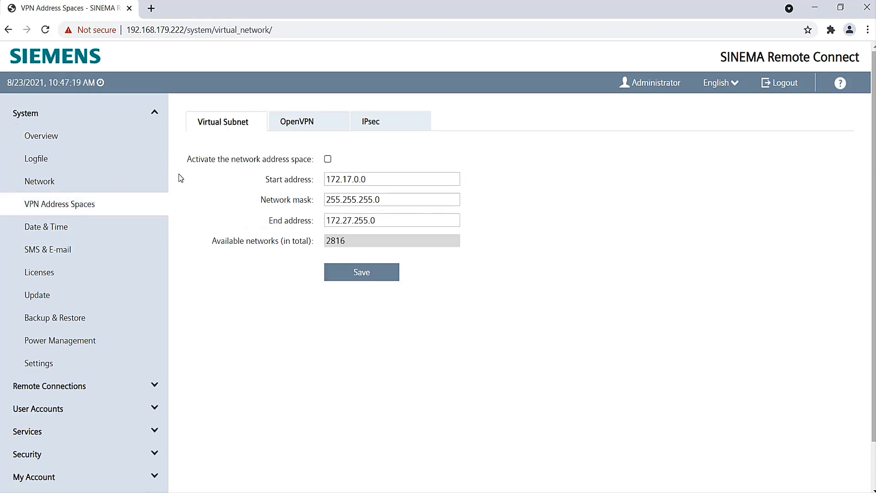
click(327, 159)
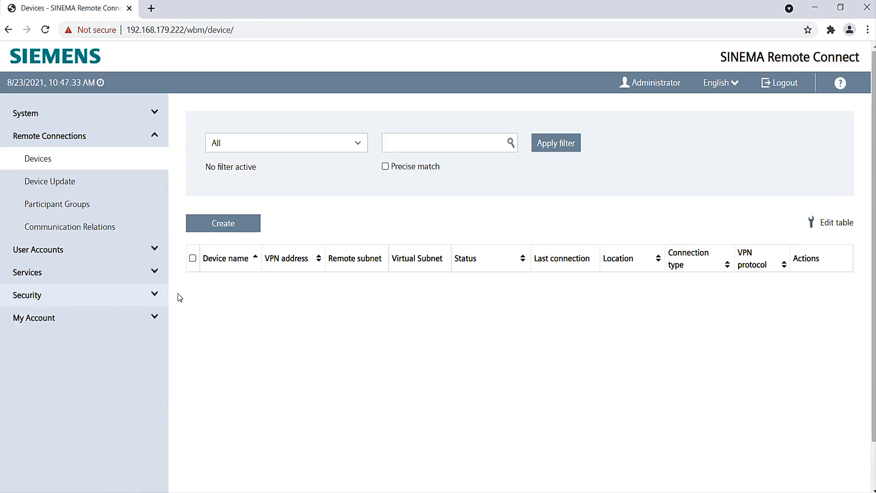
Create device MUM856_1 with type SCALANCE MUX8XX and move to its network settings
click(223, 222)
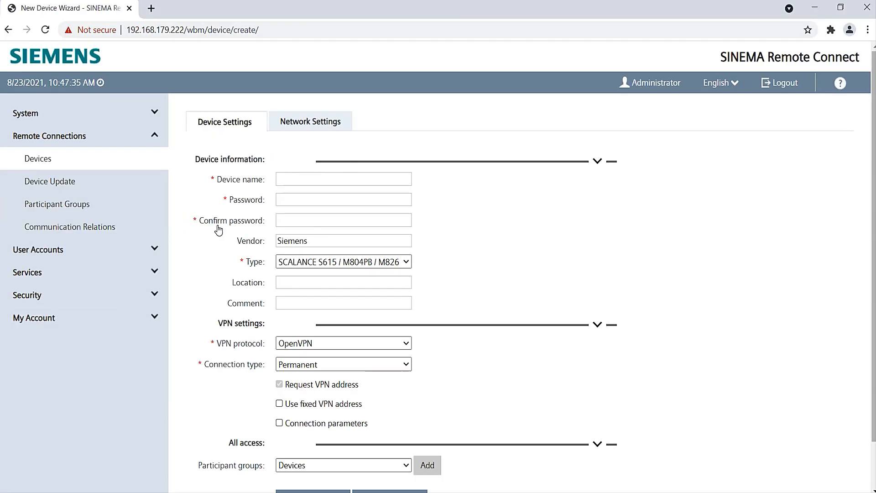
text(MUM8)
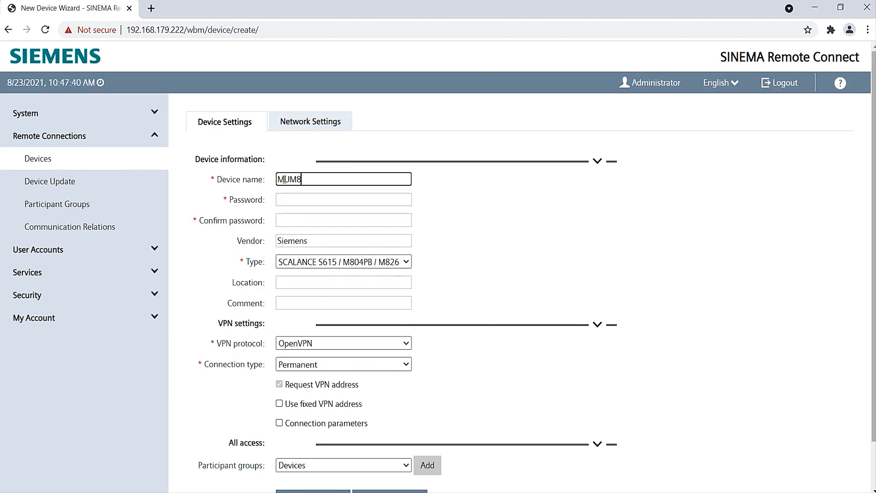
text(56_1)
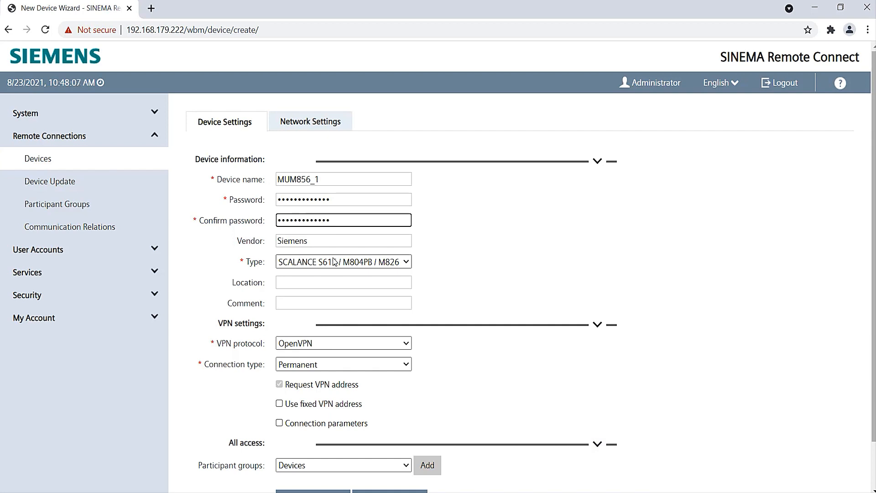
click(343, 261)
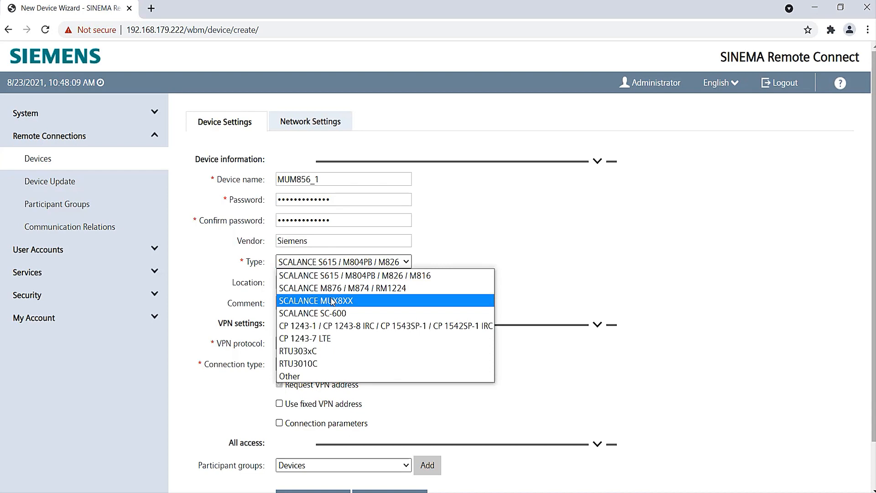
click(319, 300)
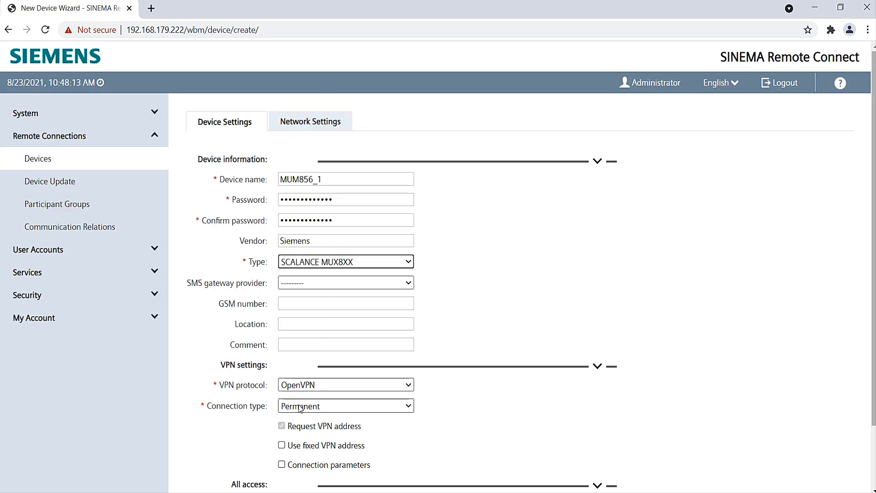
click(345, 406)
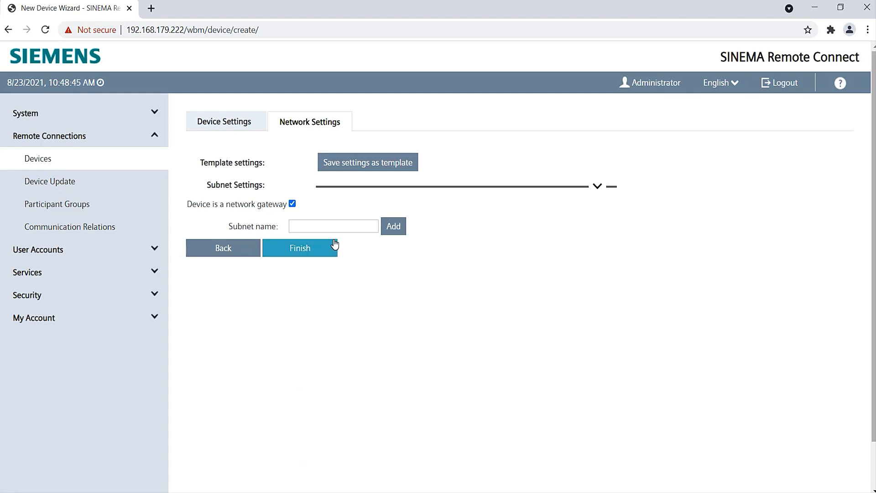
Add subnet Cabinet (192.168.1.0, 255.255.255.0) with 1:1 NAT instead of network gateway mode
click(292, 203)
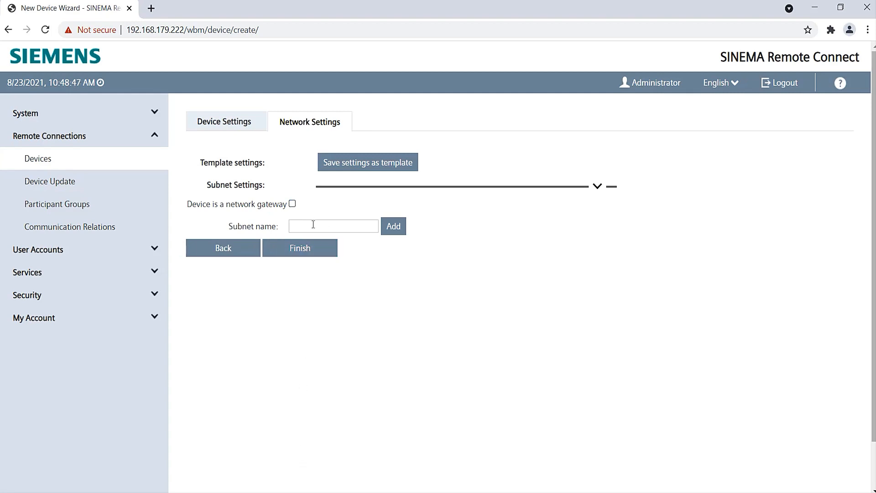
click(333, 225)
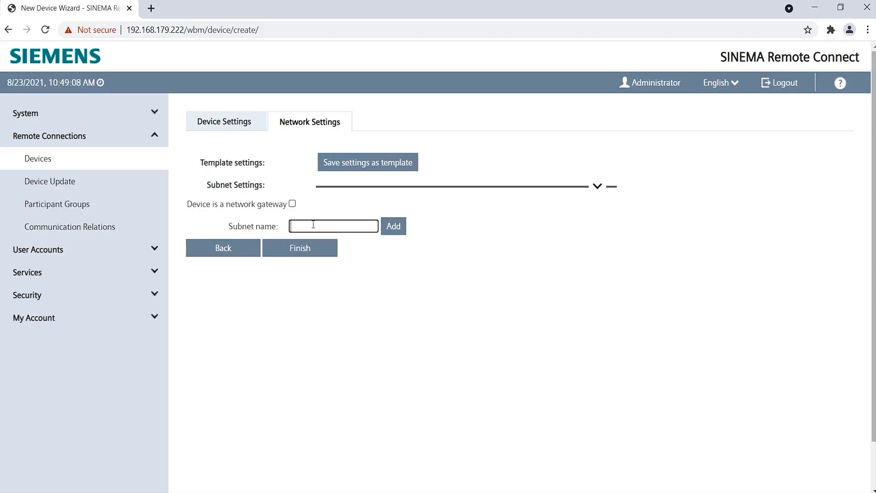
text(Cabinet)
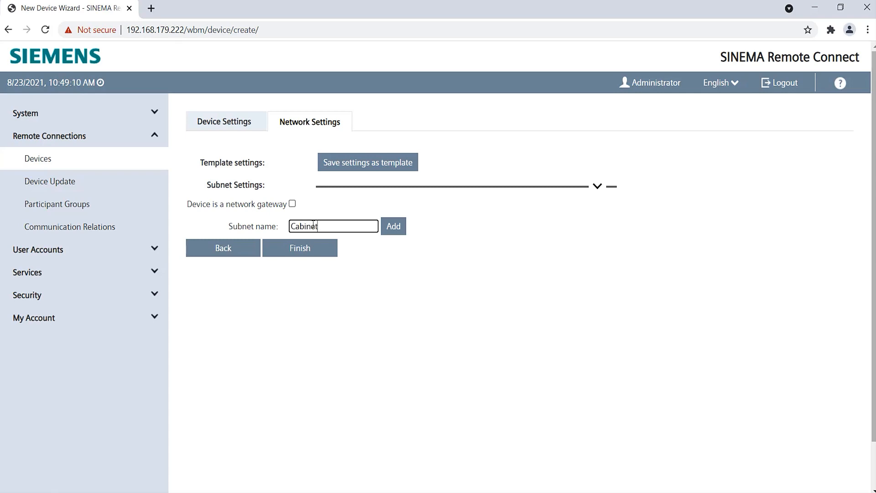
click(392, 227)
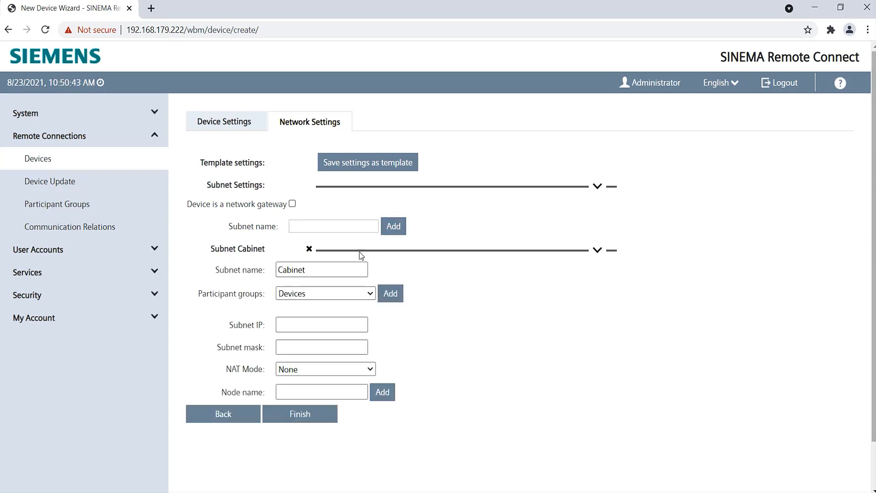
text(255.255.255.0)
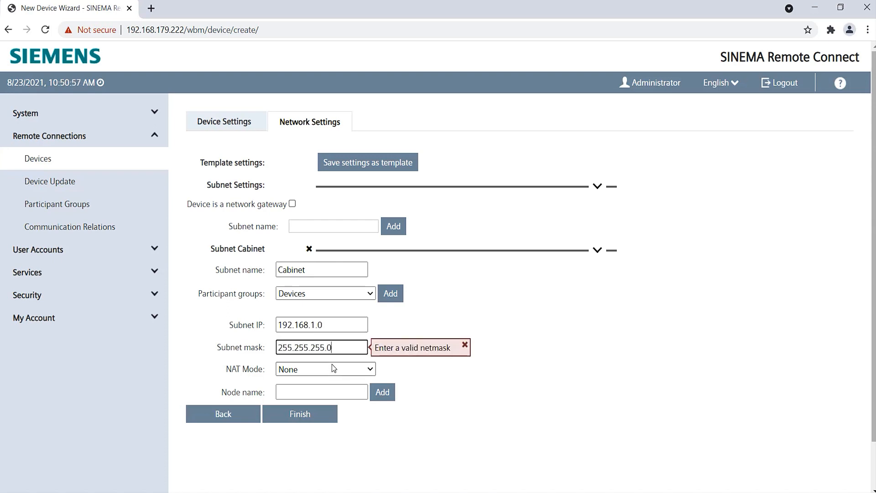
click(325, 369)
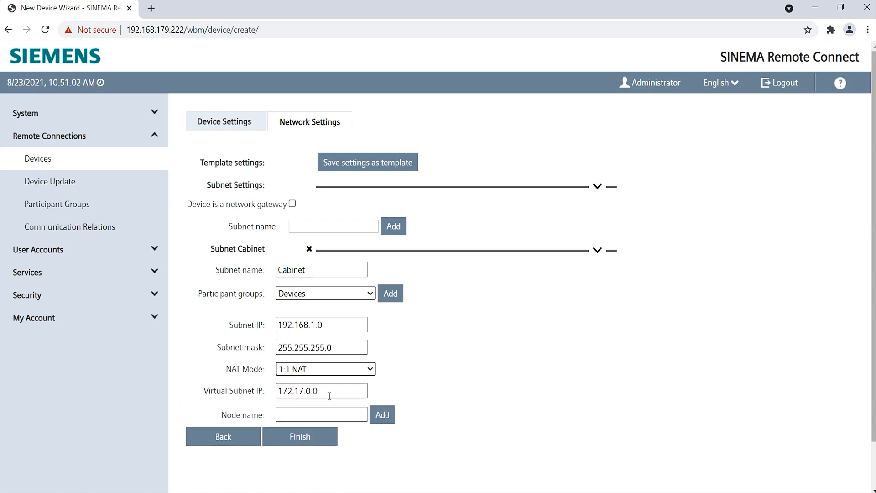
Add node XB208 to the Cabinet subnet and finish creating MUM856_1
click(321, 415)
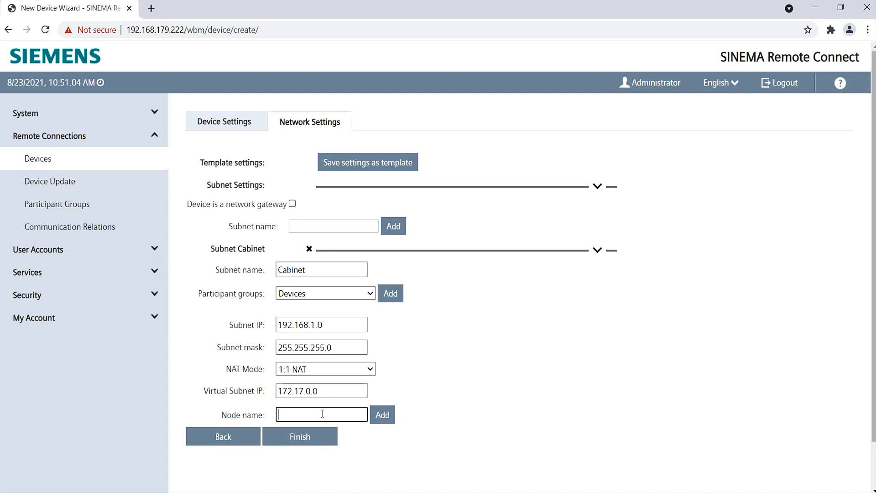
text(XB)
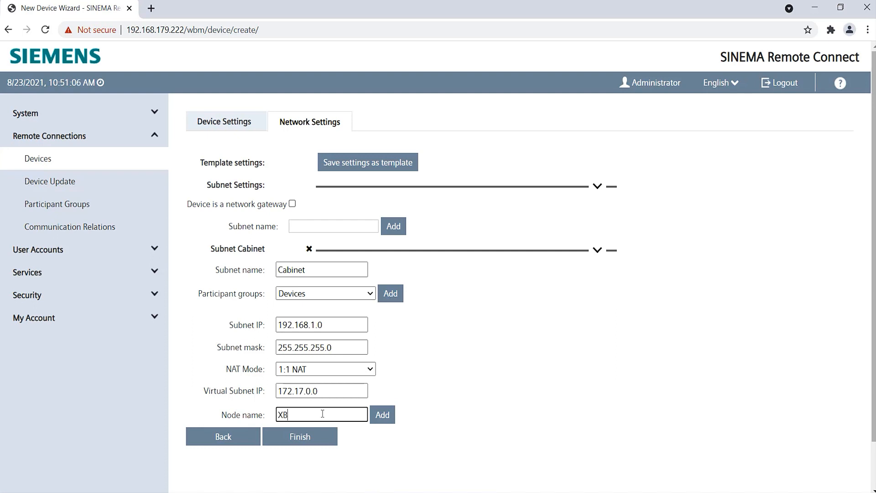
text(208)
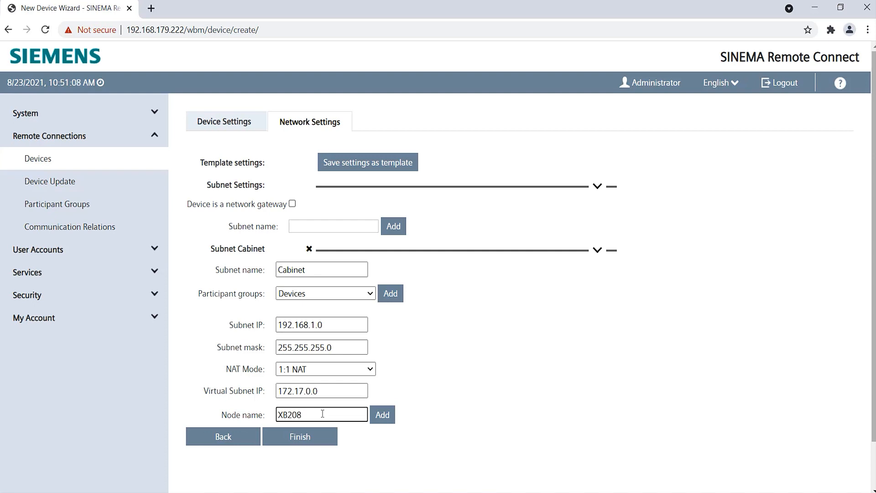
click(383, 414)
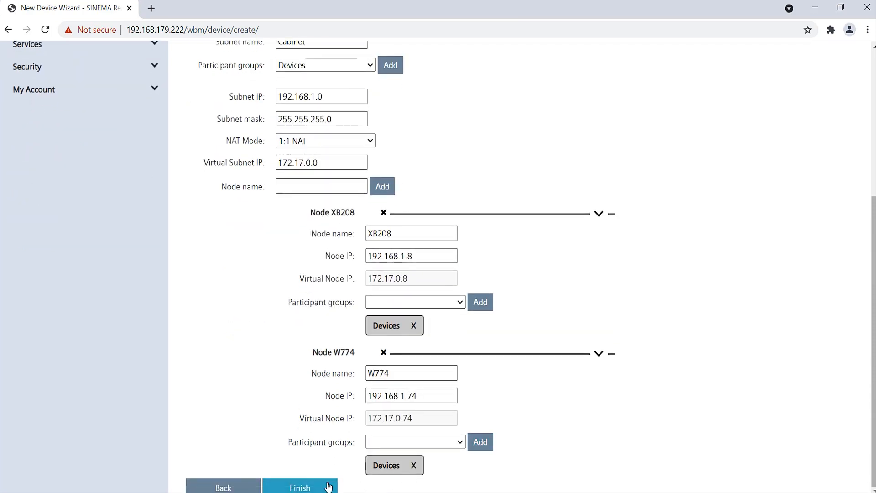
click(301, 487)
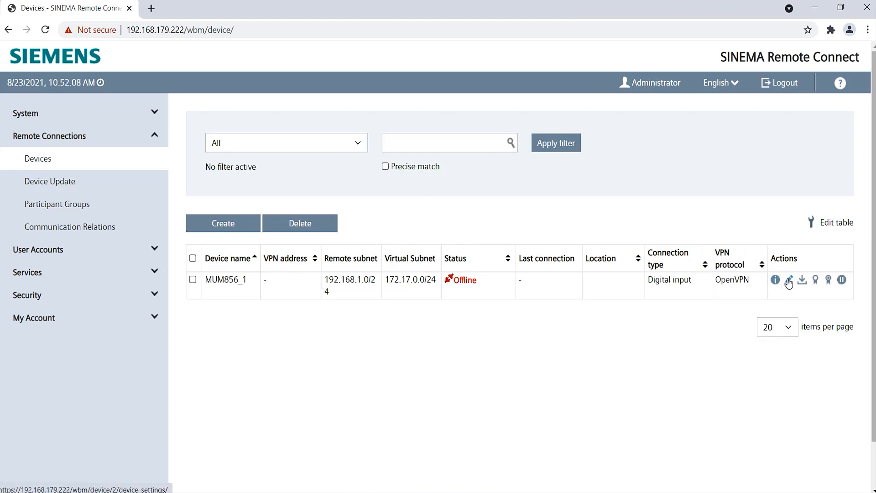
Review the MUM856_1 device overview with server addresses and fingerprints, then start a new browser tab
click(775, 279)
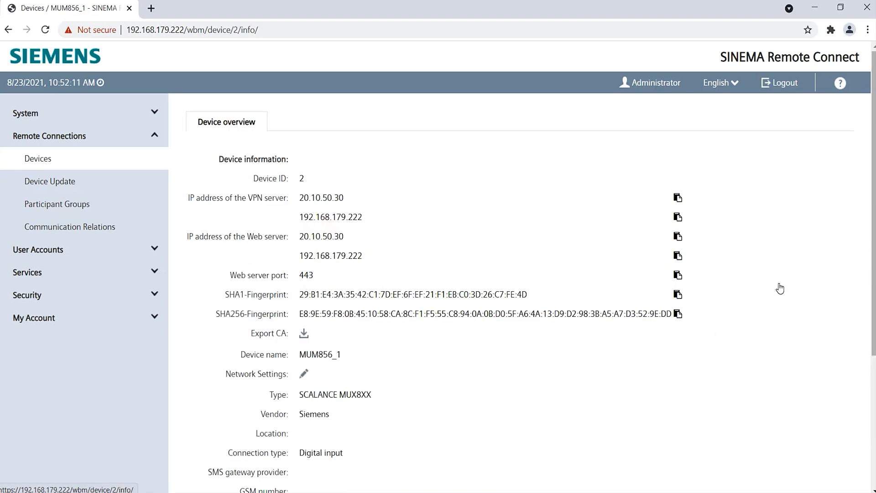
scroll(down, 3)
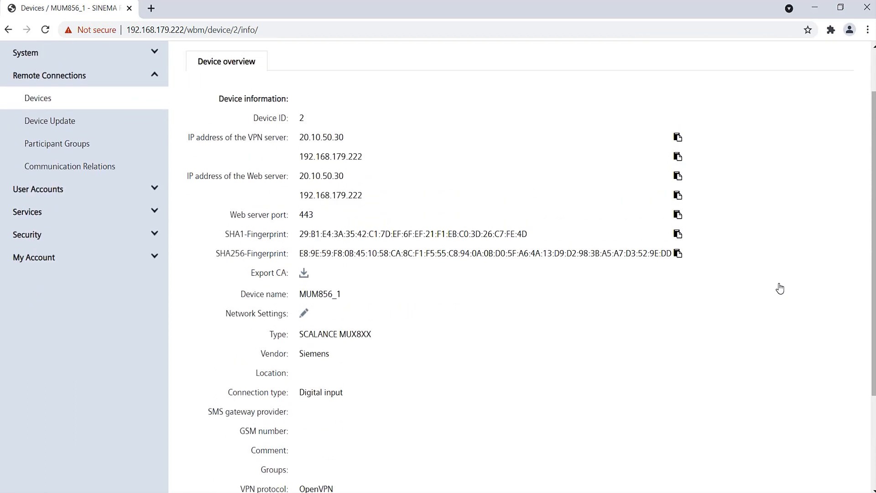
click(289, 8)
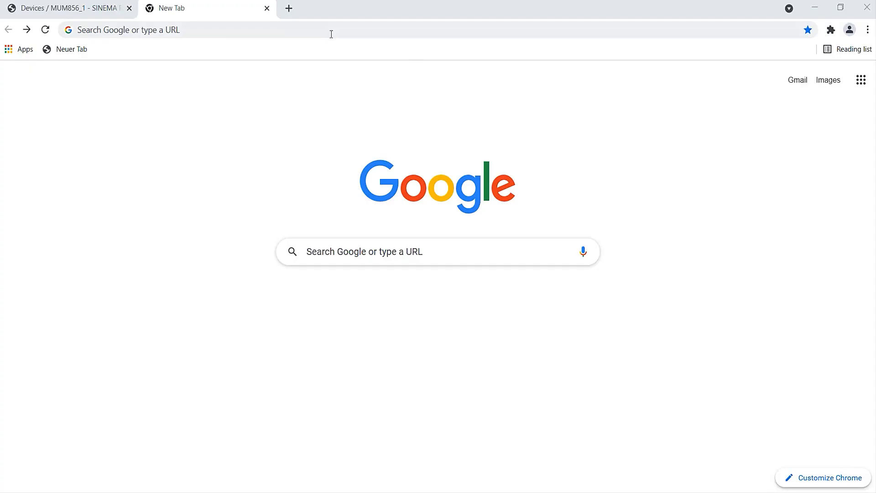
text(https://192.168.1.1/)
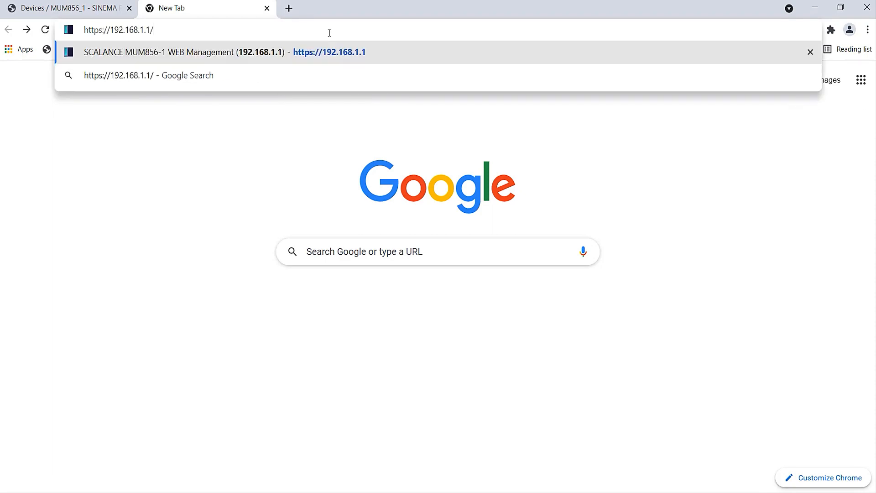
click(329, 52)
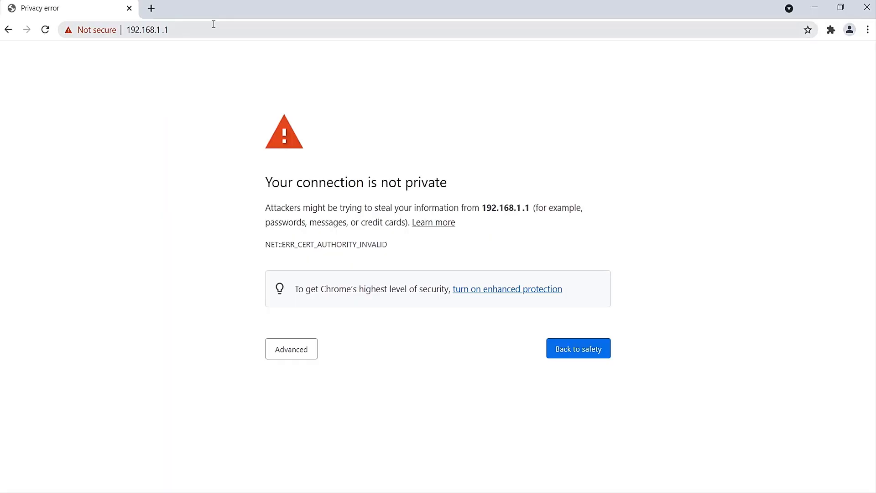
click(290, 349)
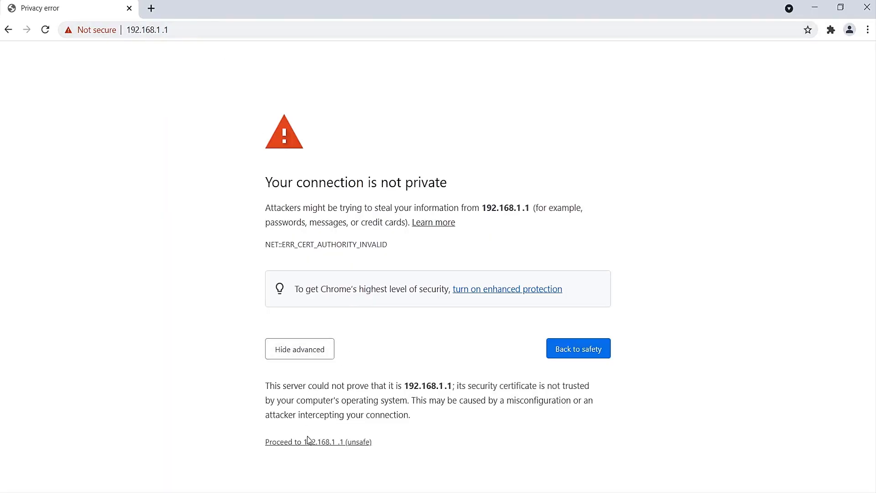
click(318, 441)
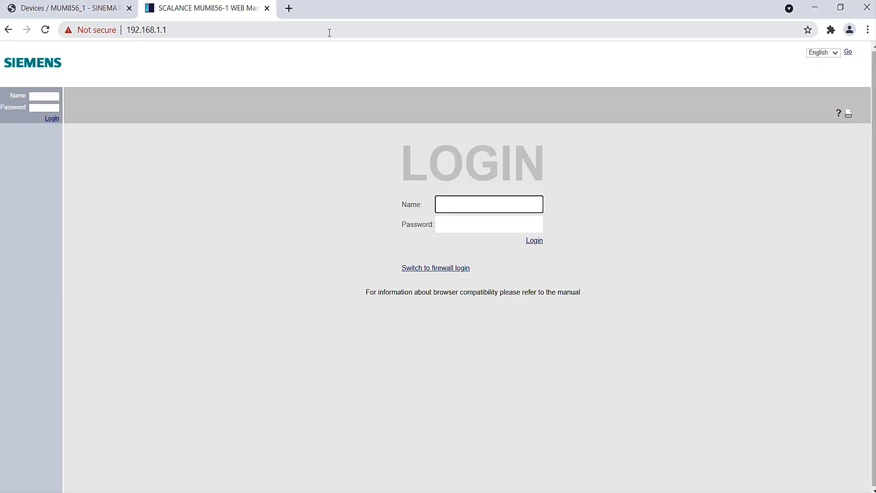
Log in to the router as admin and acknowledge the default password warning
text(admin)
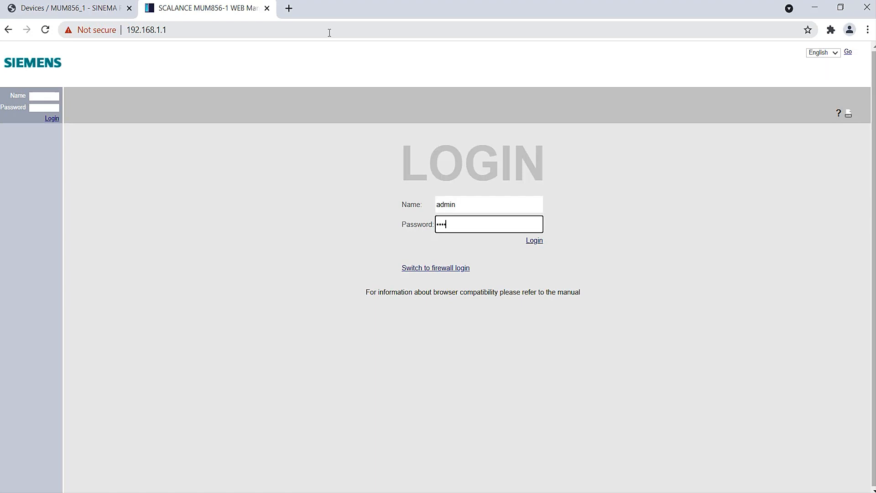
click(533, 240)
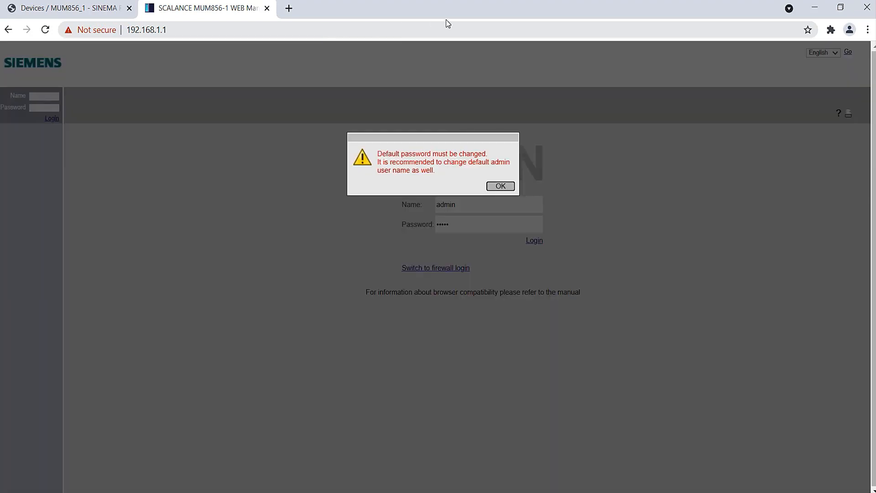
click(499, 186)
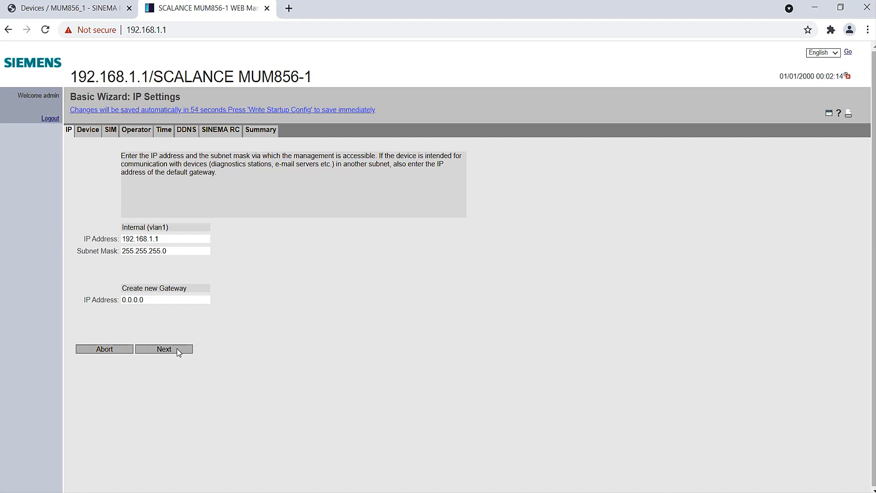
Name the router SCALANCE MUM856-1 5G Router and enable the mobile network interface
click(163, 349)
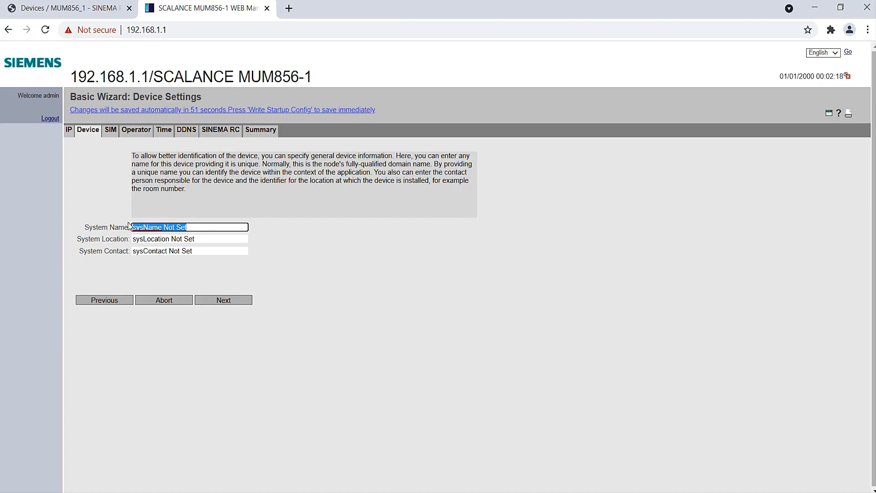
text(SCALANCE MUM)
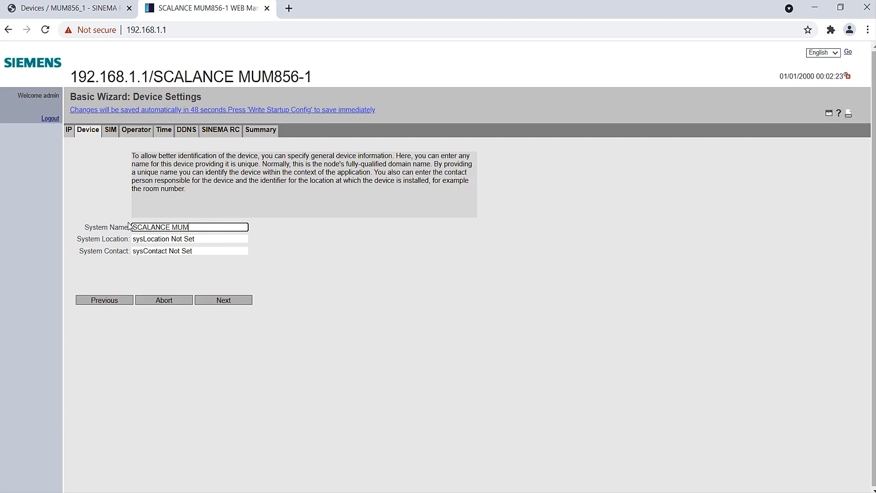
text(856-1 5G R)
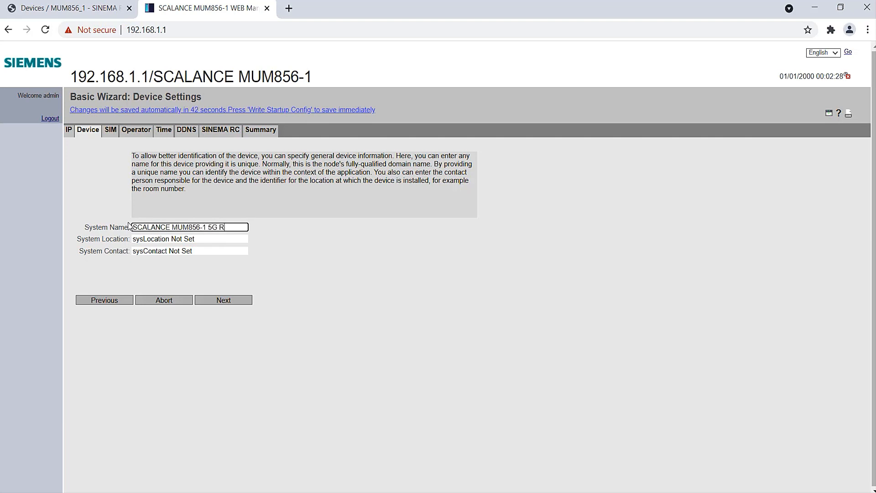
text(outer)
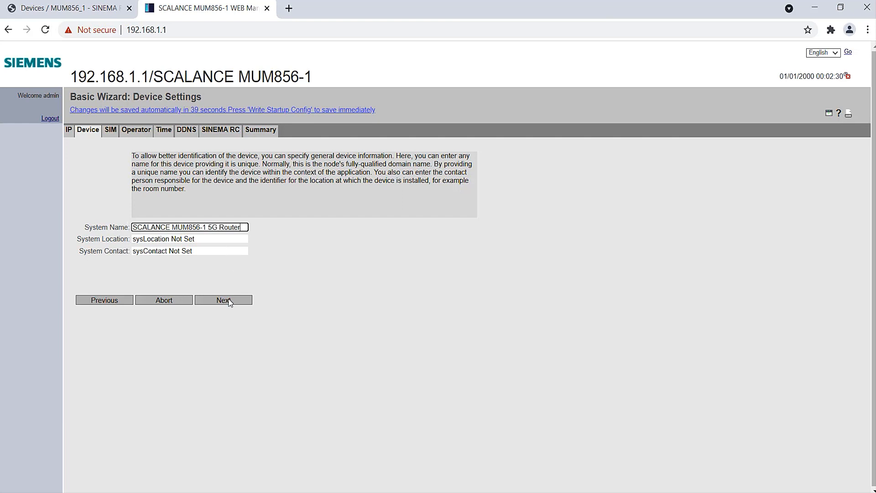
click(223, 300)
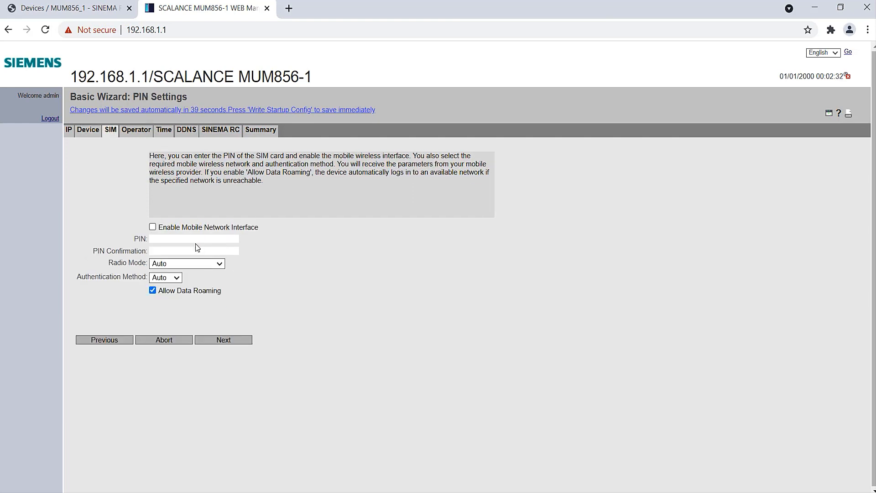
click(153, 228)
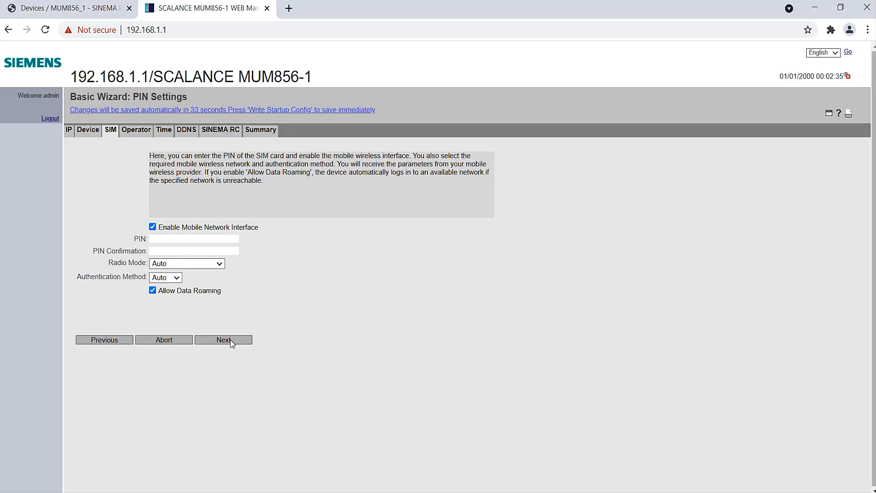
click(223, 340)
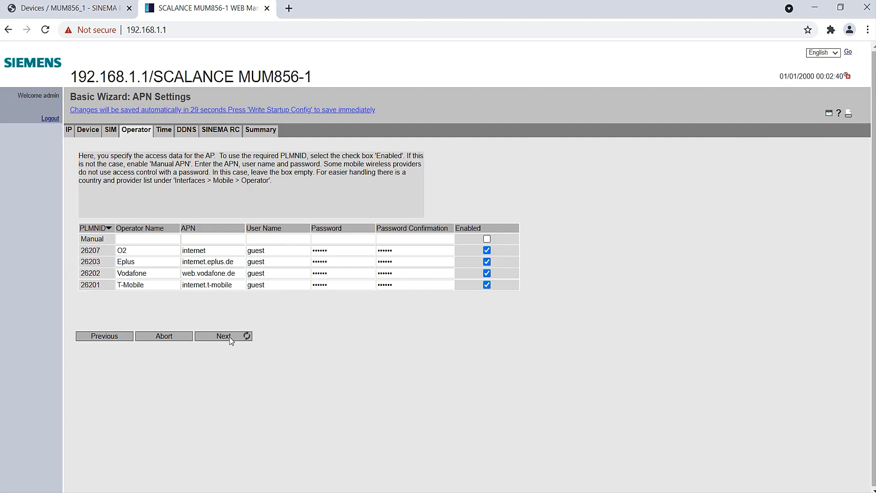
click(222, 335)
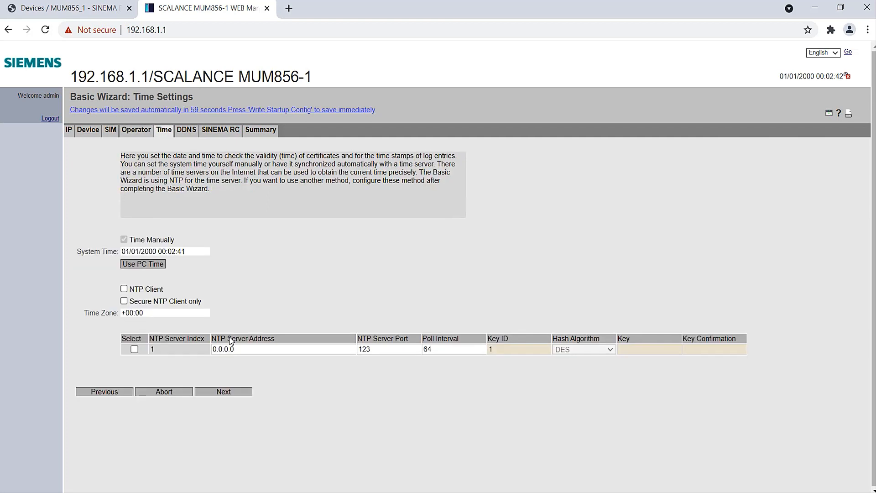
Sync time from pool.ntp.org via NTP client and continue to the DDNS settings
click(143, 262)
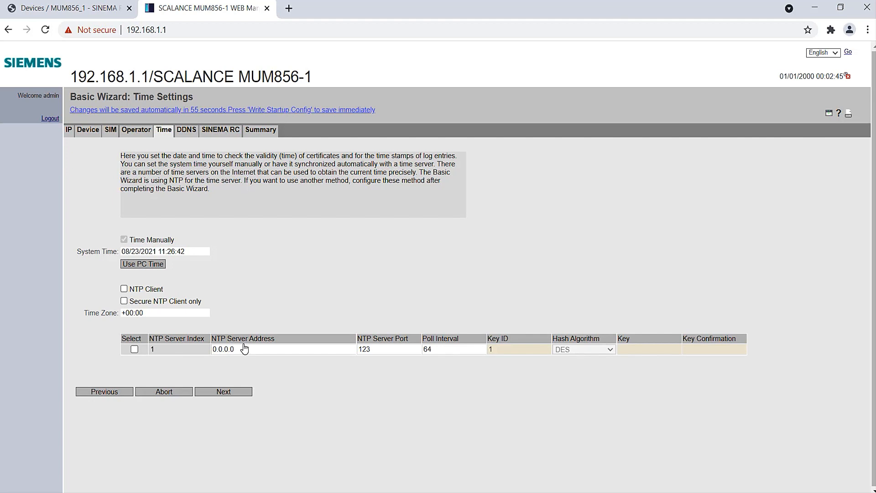
text(pool.ntp.org)
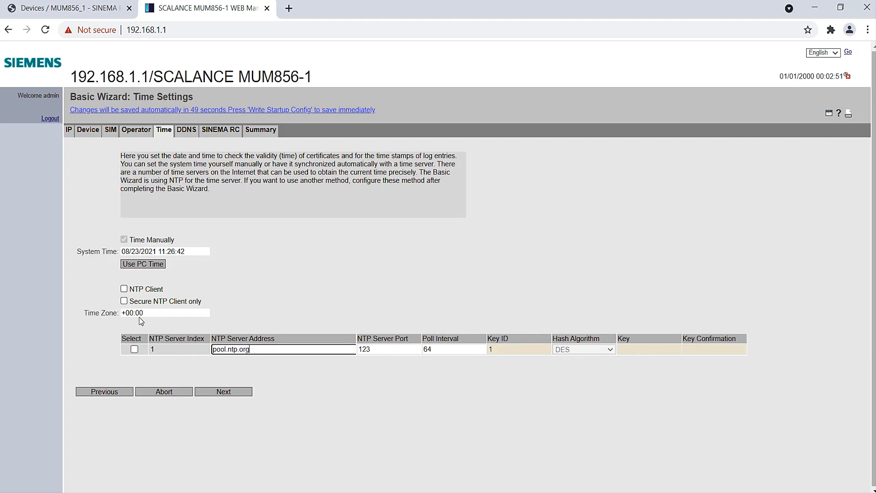
click(123, 290)
text(1)
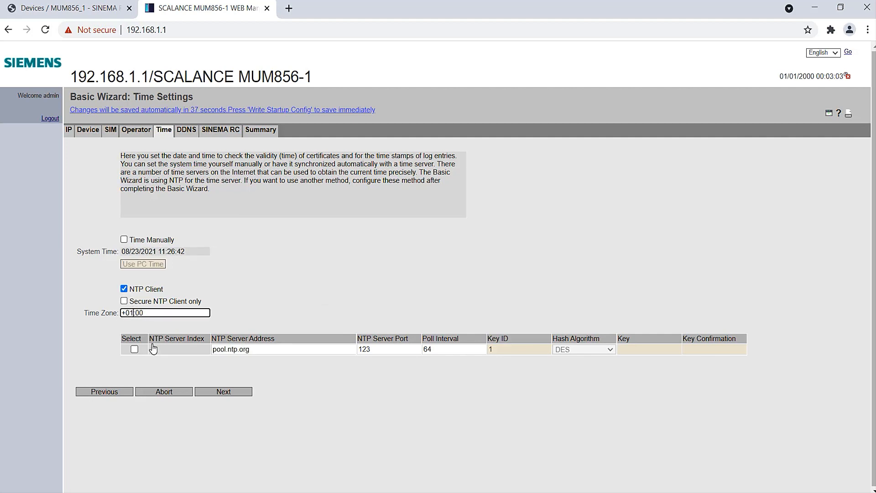
click(223, 391)
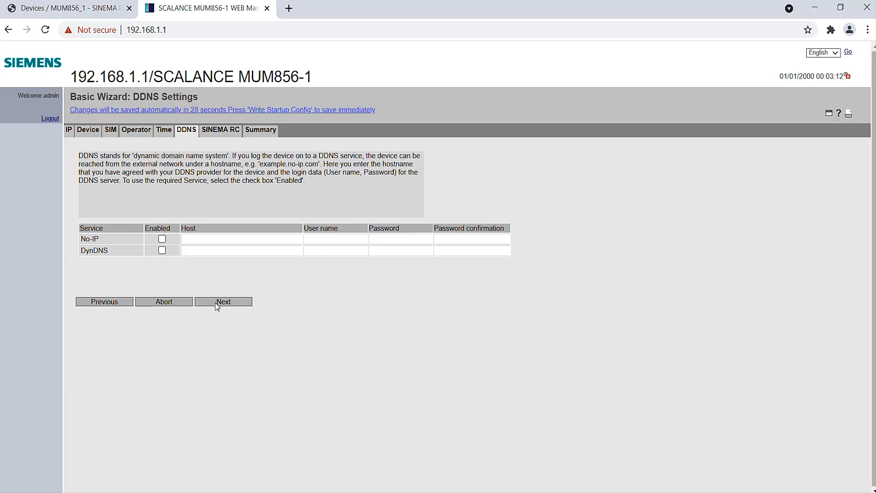
Enter SINEMA RC server sinemarcserver.dyndns.org with its password and enable the SINEMA RC connection
click(223, 302)
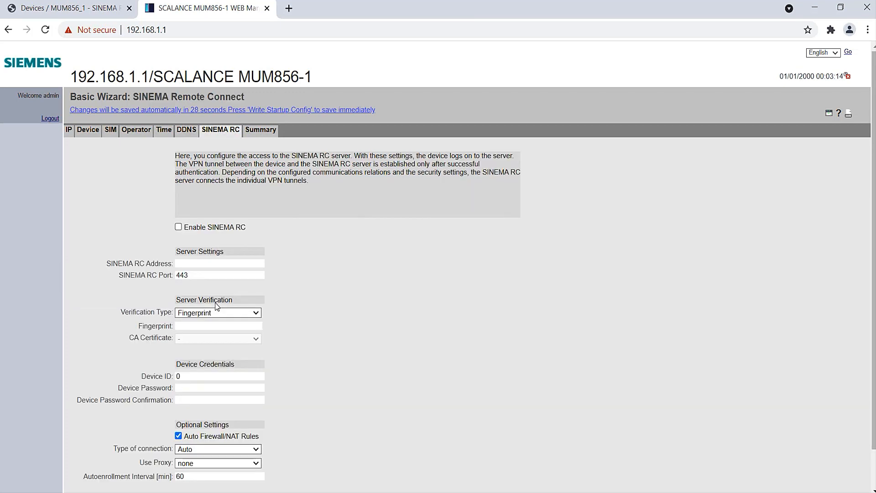
click(219, 263)
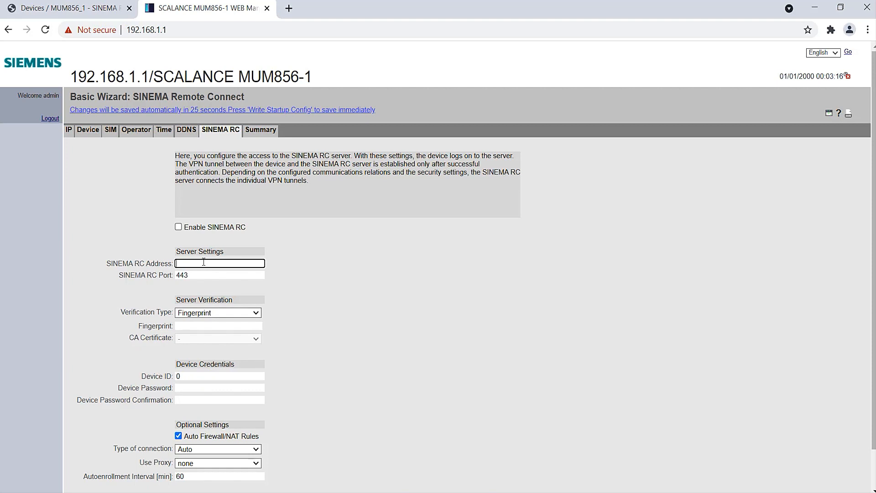
text(sinemardse)
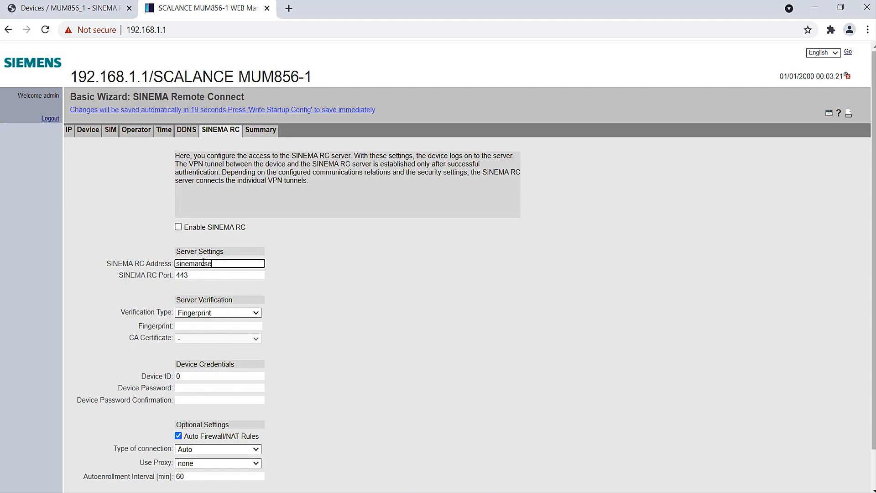
text(rver)
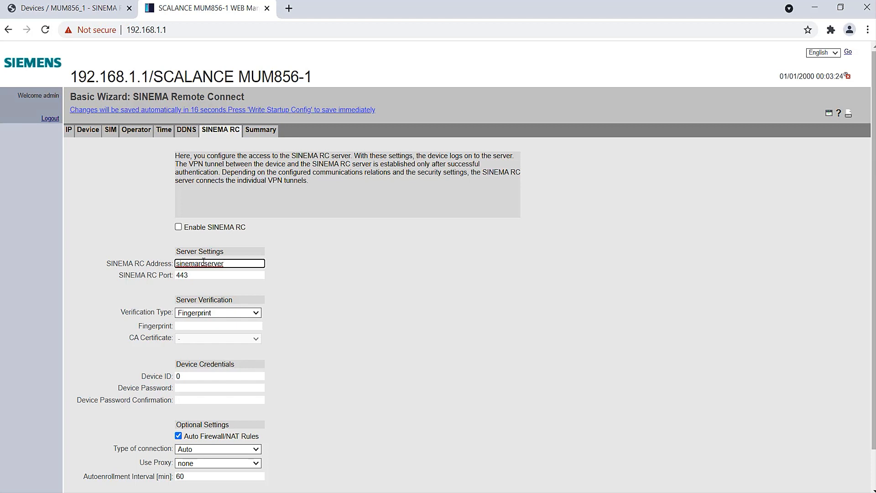
text(.dyndns.org)
click(219, 376)
text(2)
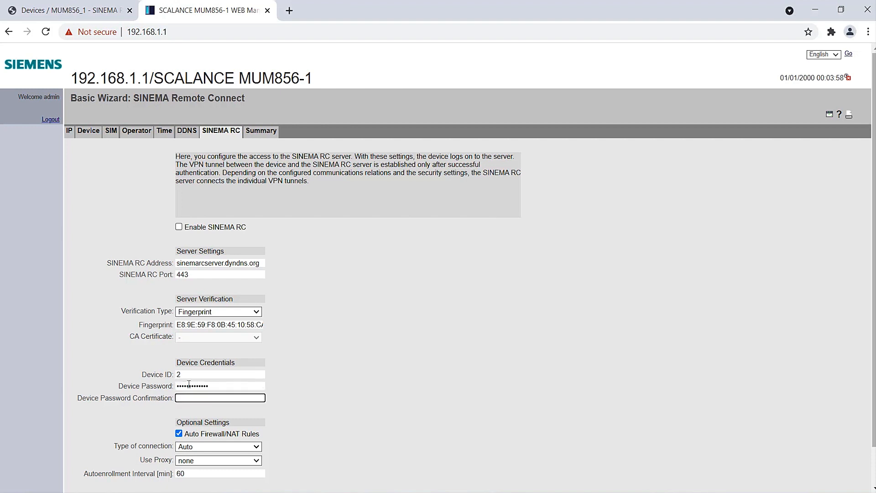
text(••••••••••)
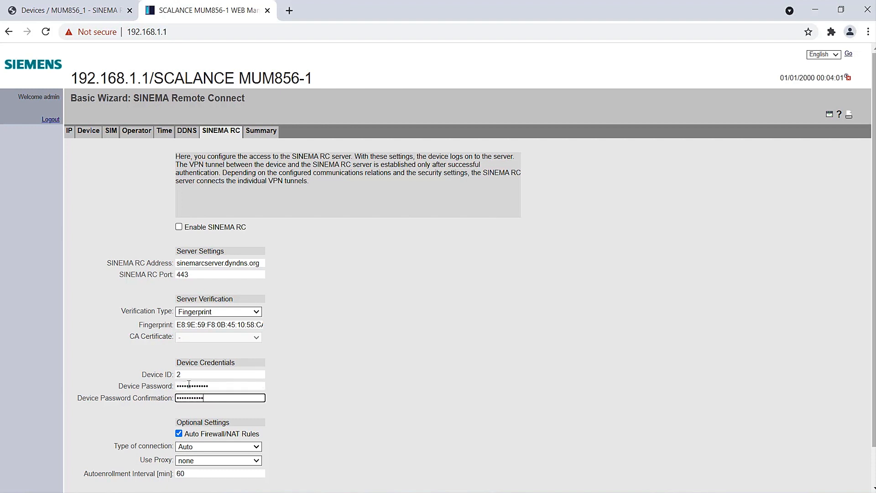
scroll(down, 3)
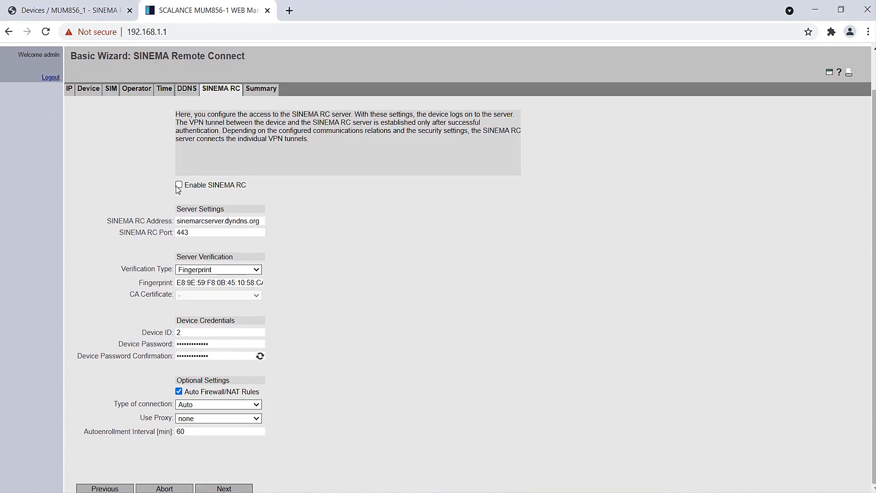
click(178, 186)
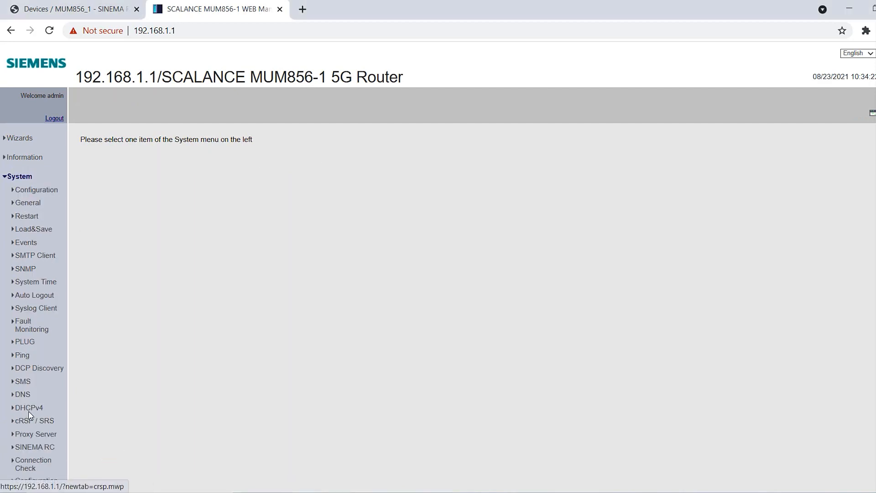
Apply the event settings and confirm the router's SINEMA RC status as pending before returning to the server
click(26, 242)
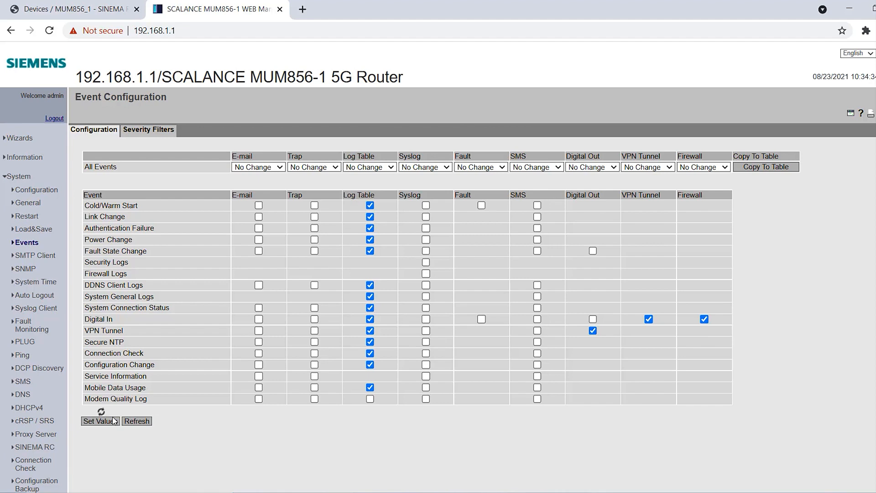
click(100, 421)
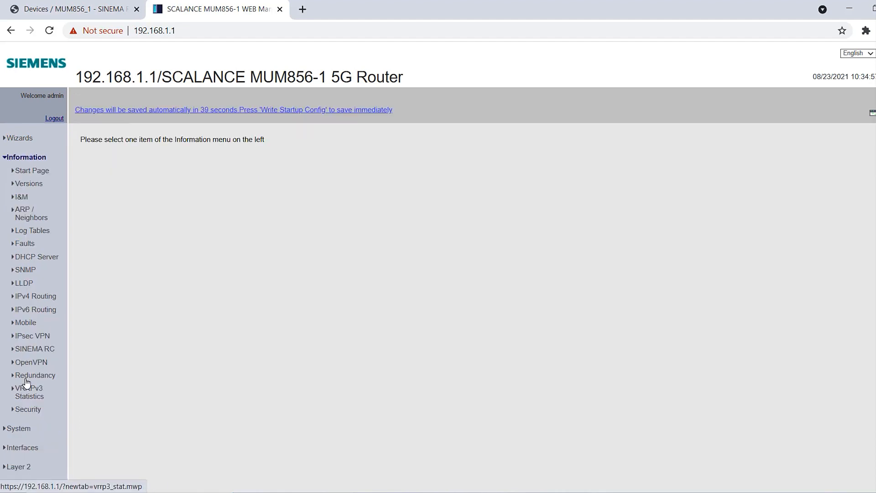
click(35, 347)
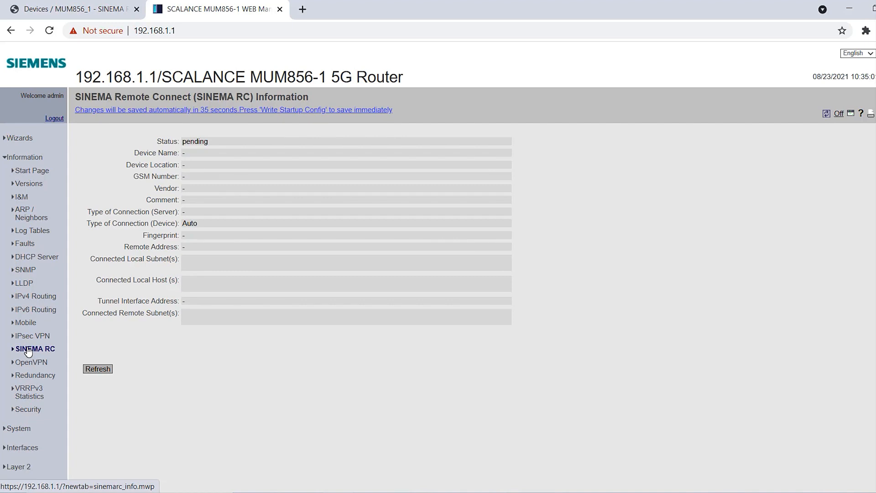
click(67, 8)
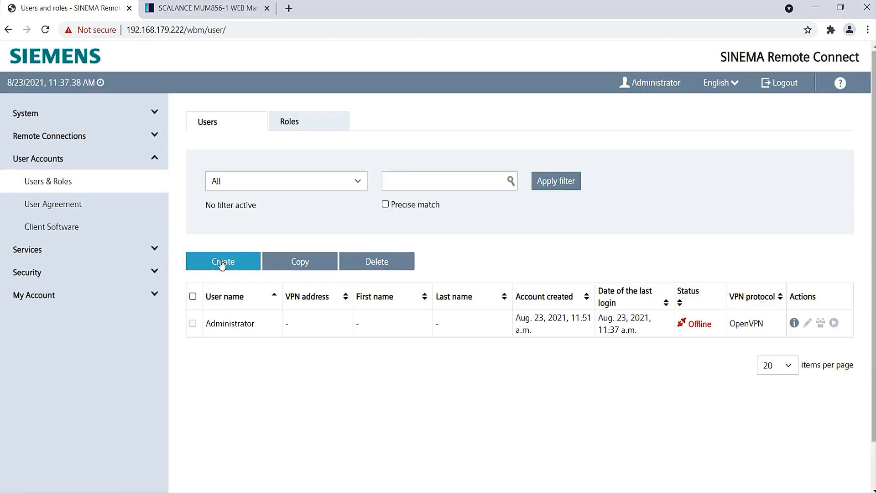
Create user Service_technician with the right to download client software
click(223, 261)
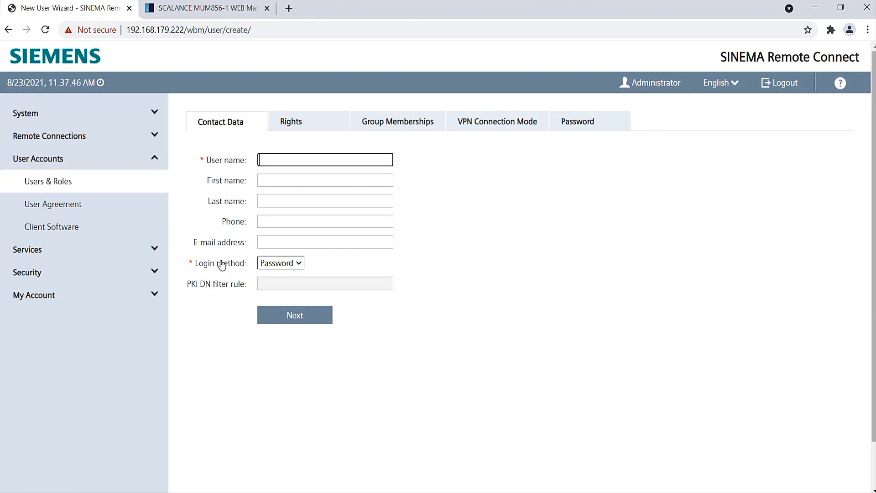
text(Service_technician)
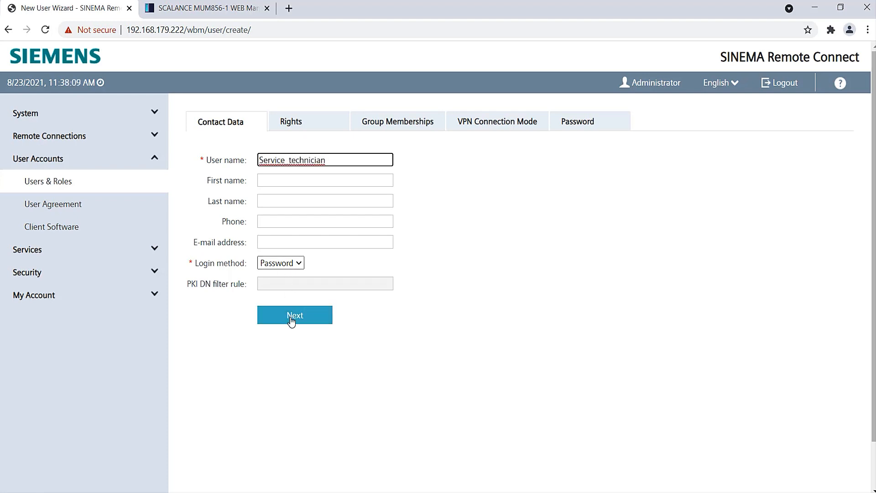
click(295, 315)
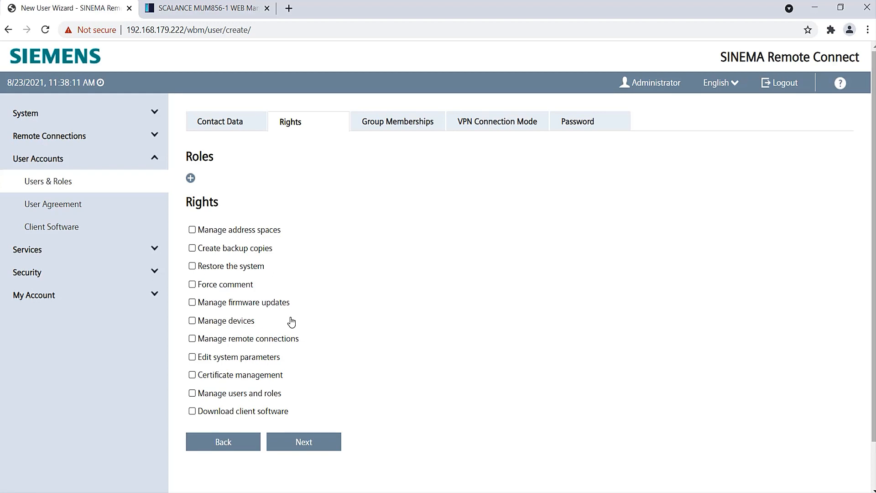
mouse_move(202, 413)
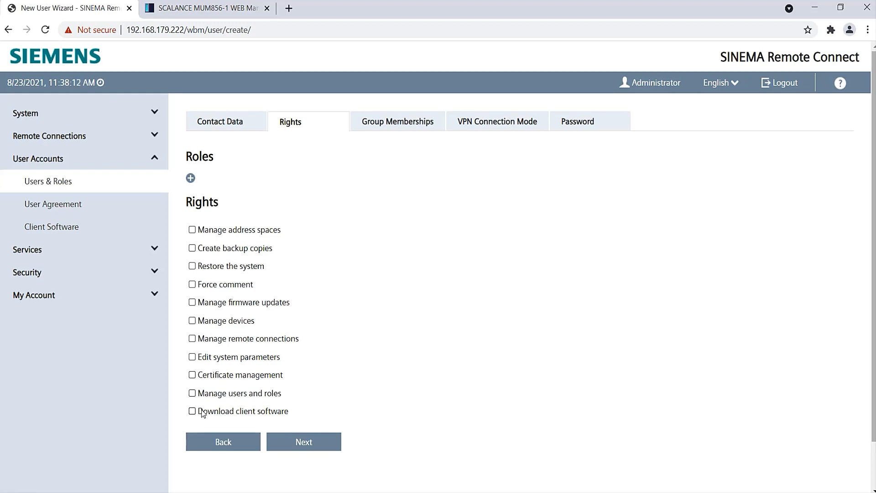
click(191, 412)
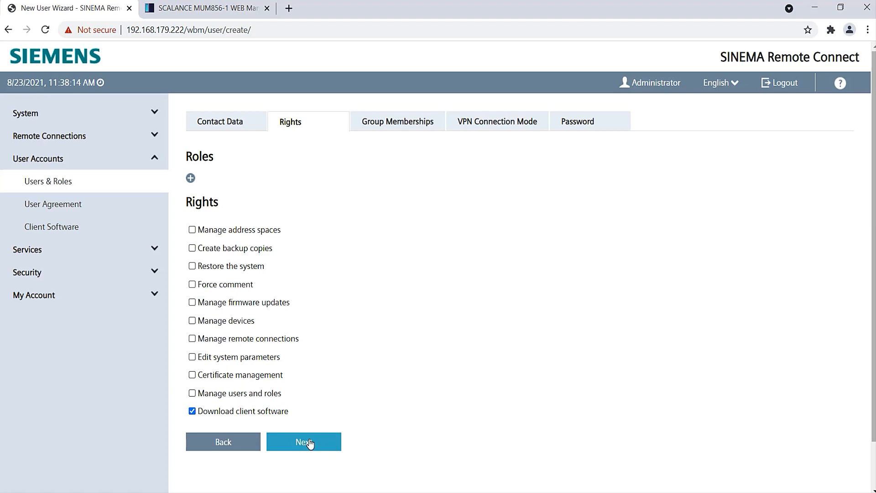
click(304, 441)
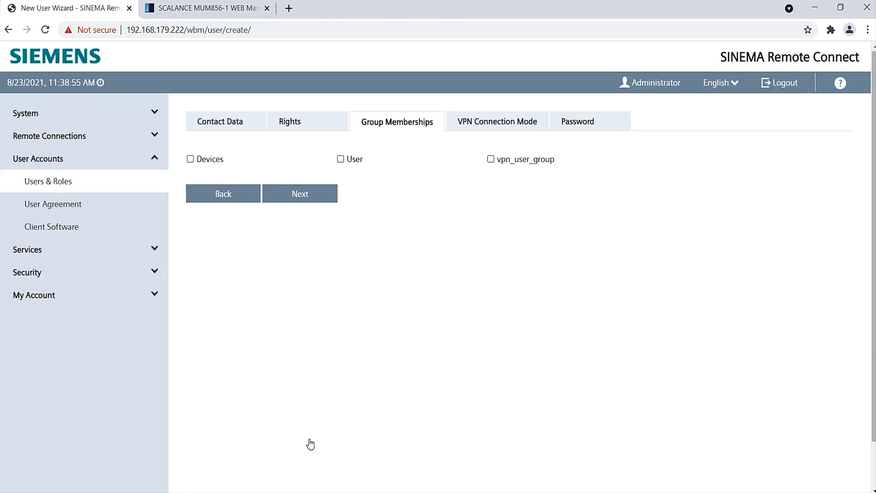
Add Service_technician to the User group and finish creating the account
click(340, 159)
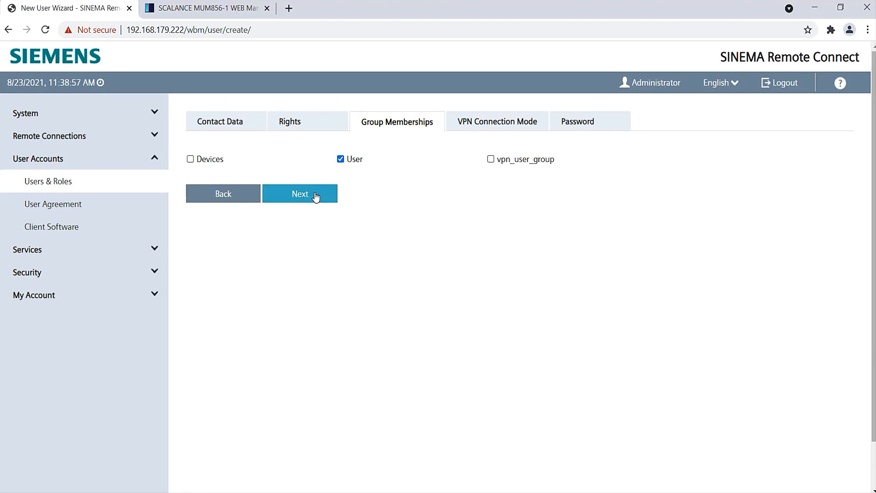
click(300, 194)
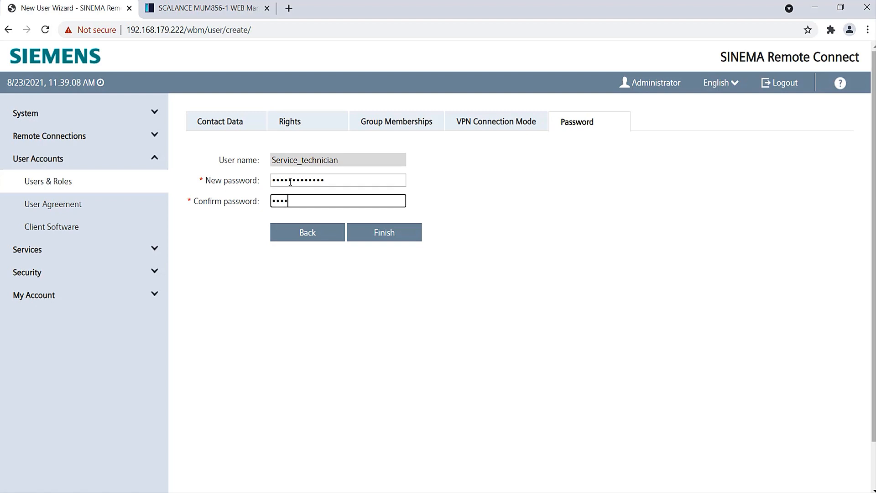
click(384, 231)
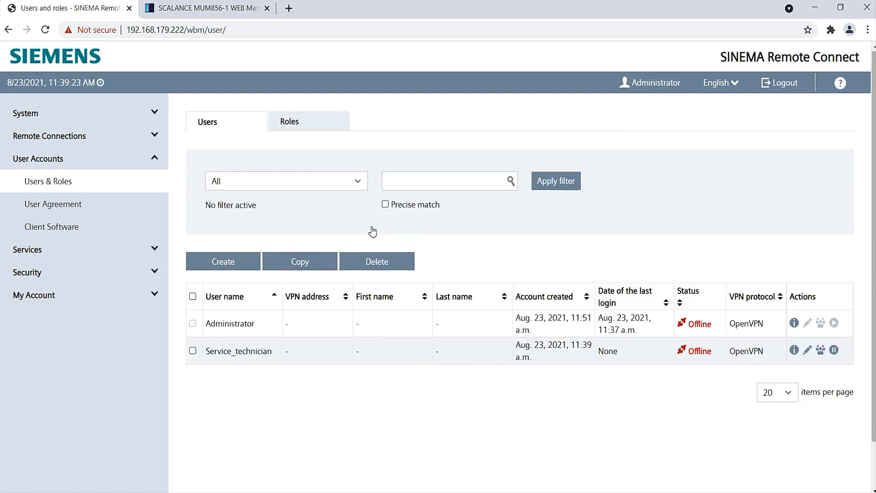
Import the SINEMA RC Client V3.0.1 software and download it as Service_technician
click(51, 226)
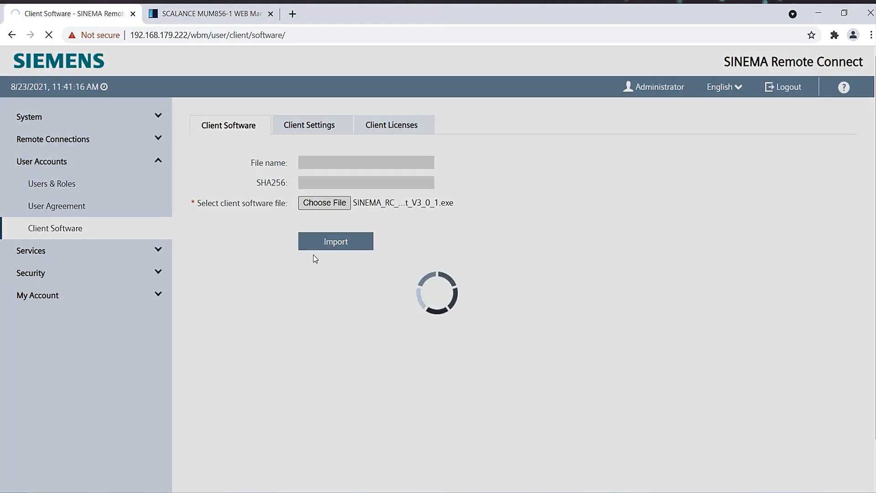
click(335, 241)
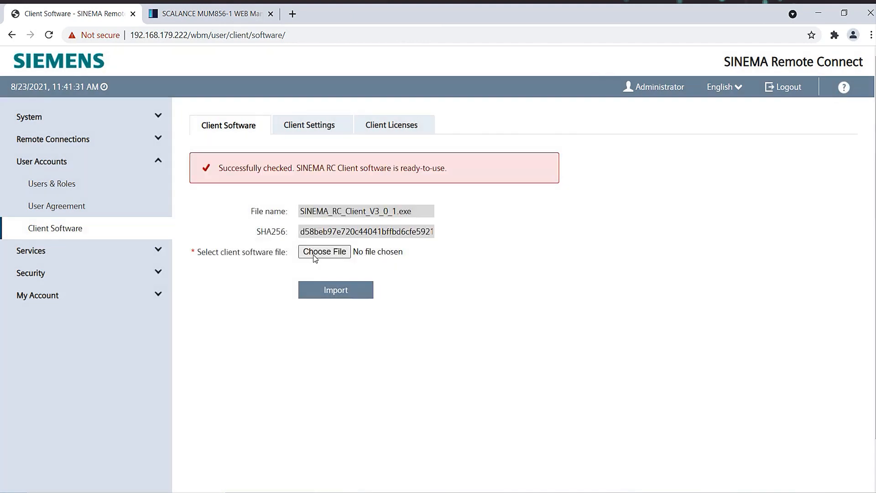
click(783, 87)
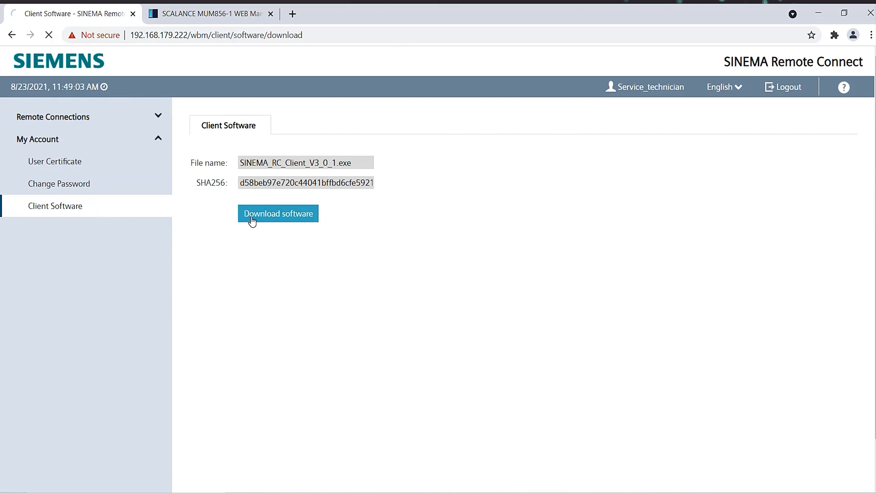
click(277, 214)
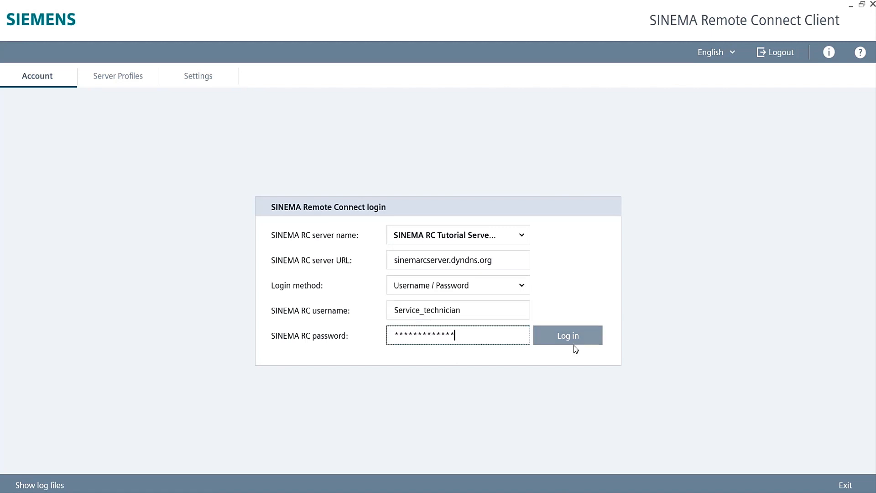
Log Service_technician into the SINEMA RC Client showing MUM856_1 with nodes W774 and XB208
click(566, 335)
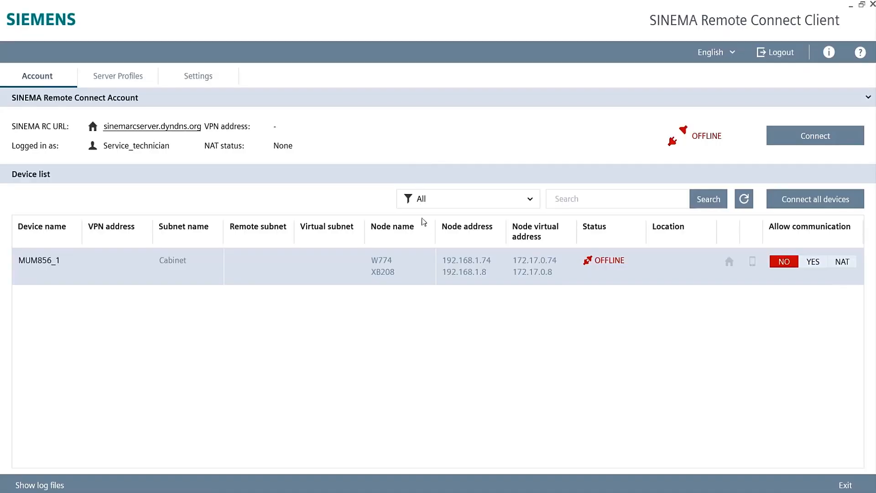
mouse_move(435, 246)
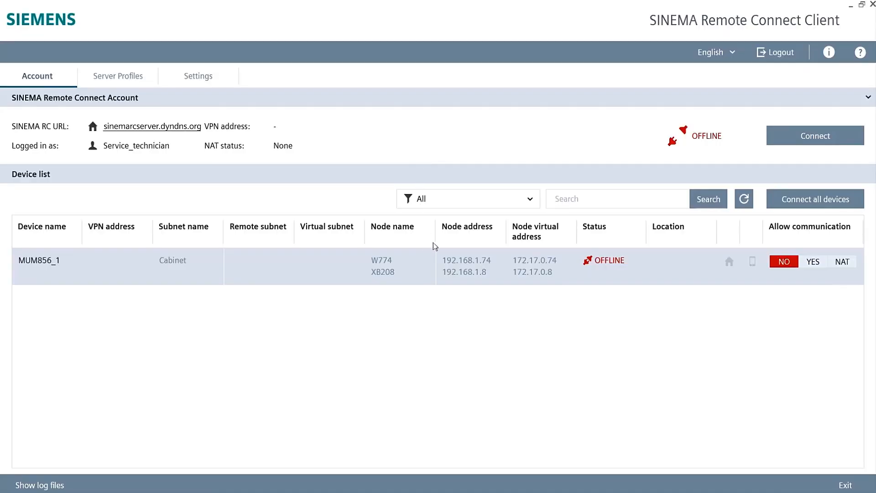
mouse_move(542, 230)
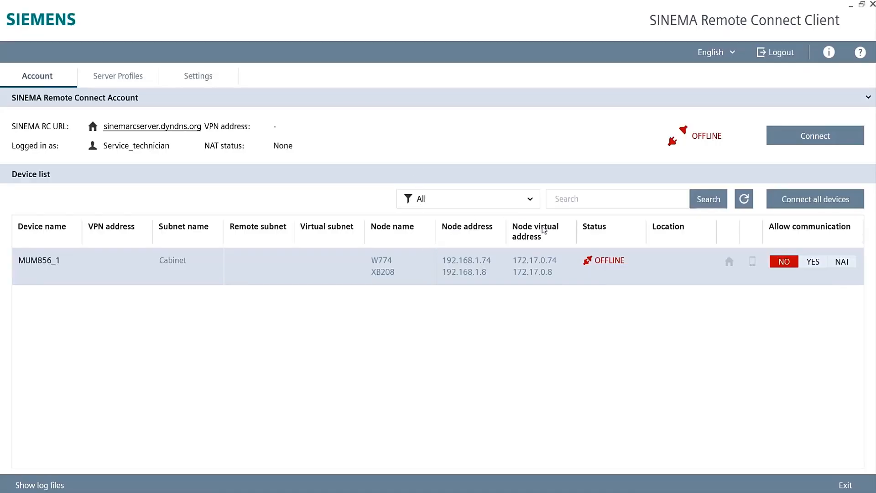
mouse_move(494, 298)
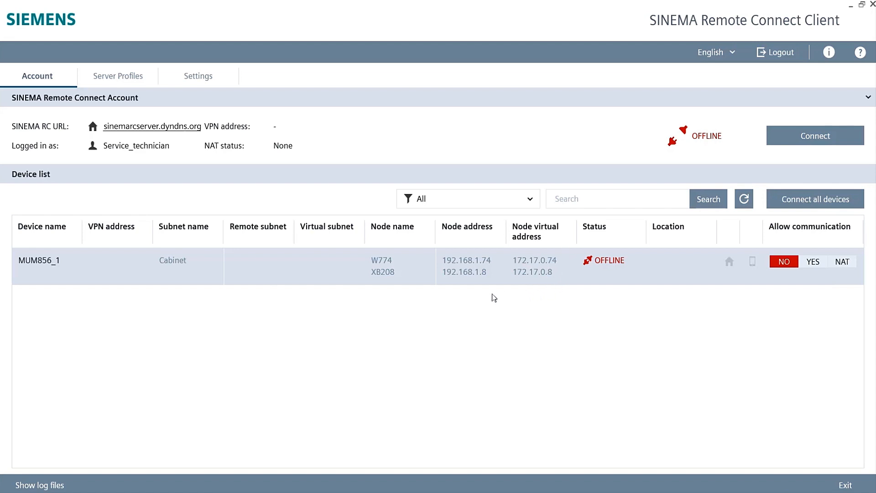
mouse_move(433, 235)
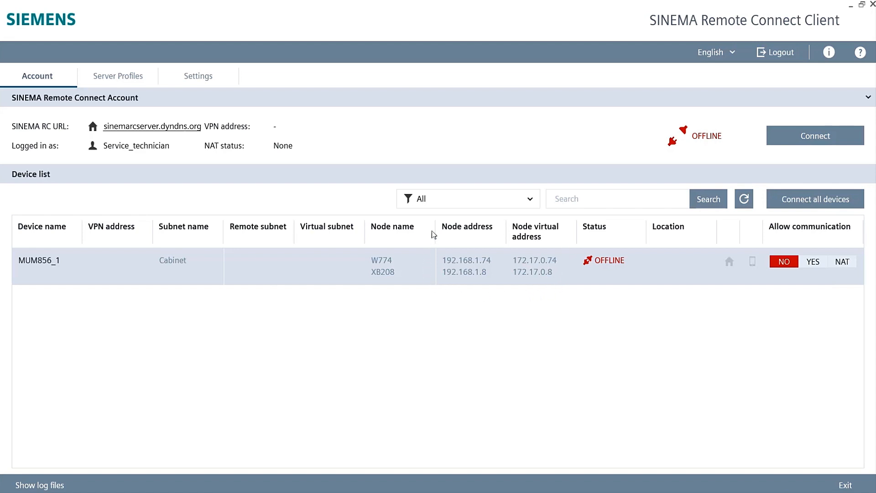
mouse_move(550, 234)
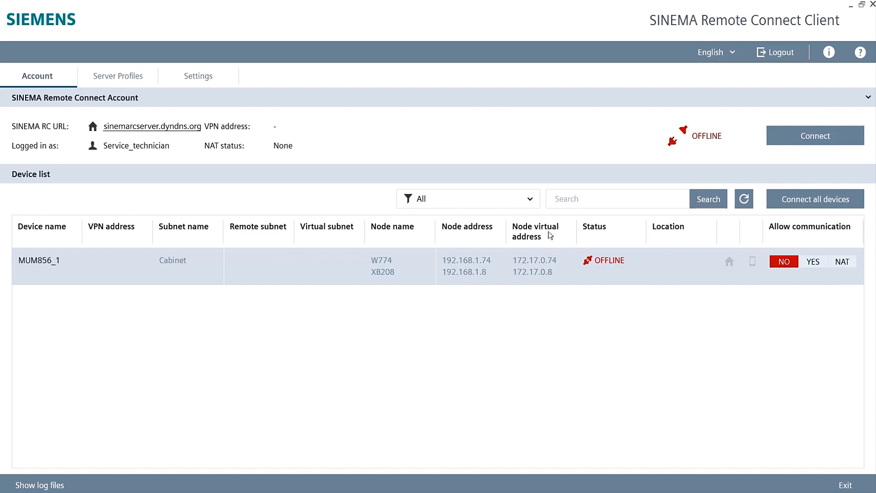
mouse_move(748, 282)
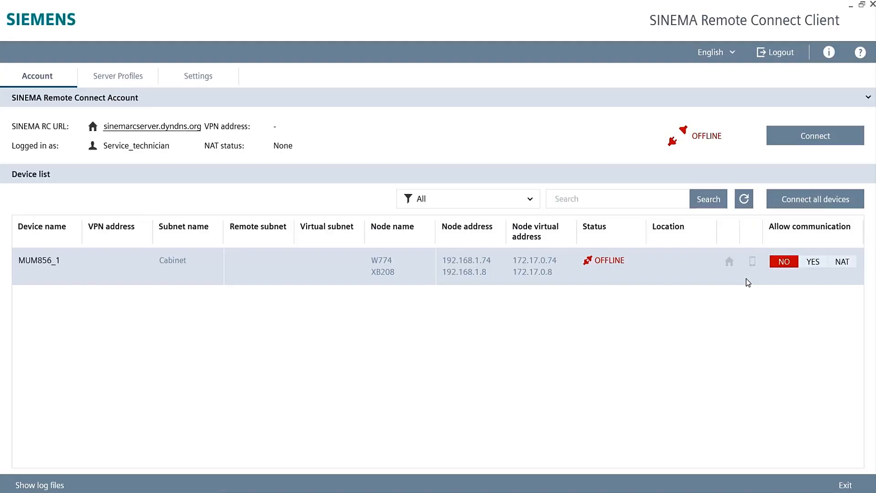
Allow NAT communication with MUM856_1, establish the VPN tunnel and start the XB208 admin login
click(744, 198)
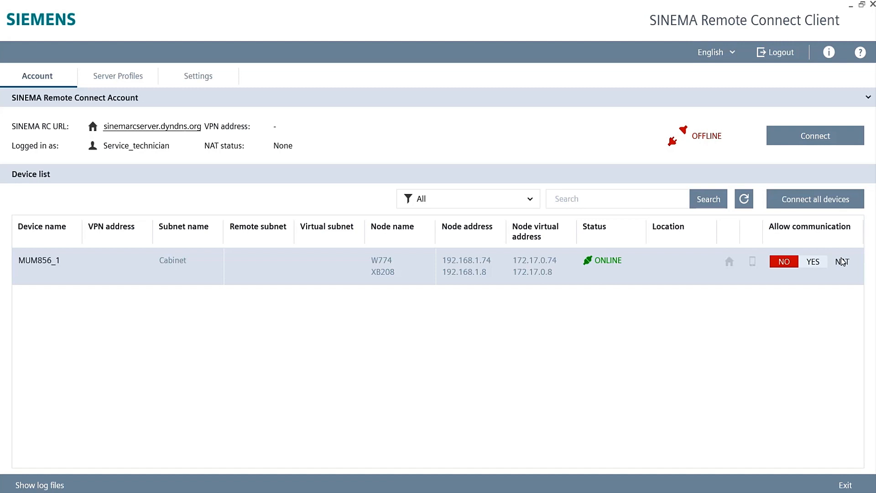
click(843, 262)
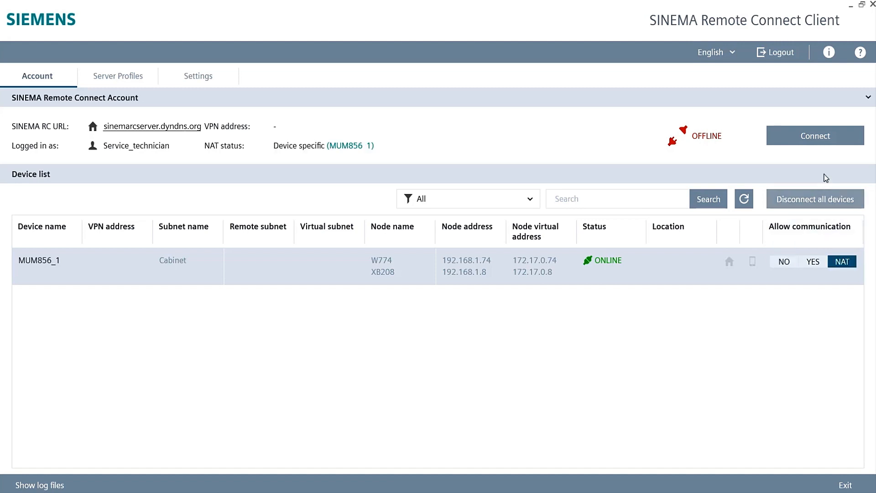
mouse_move(815, 135)
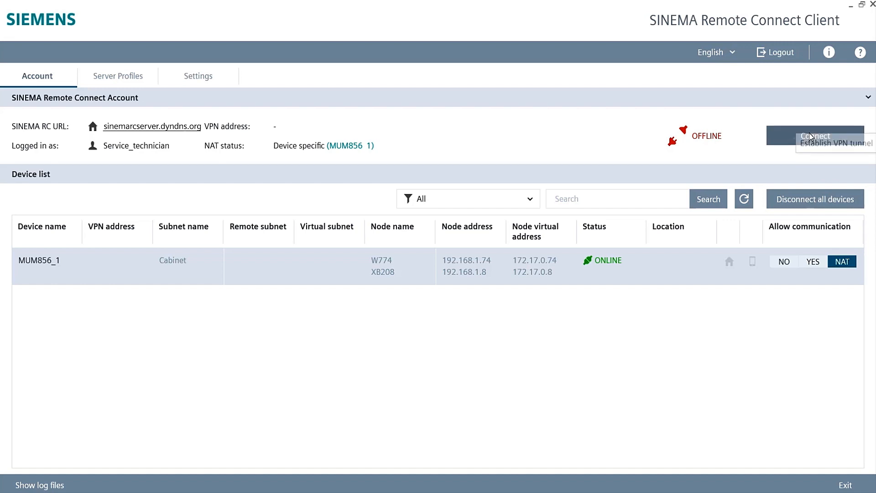
click(814, 136)
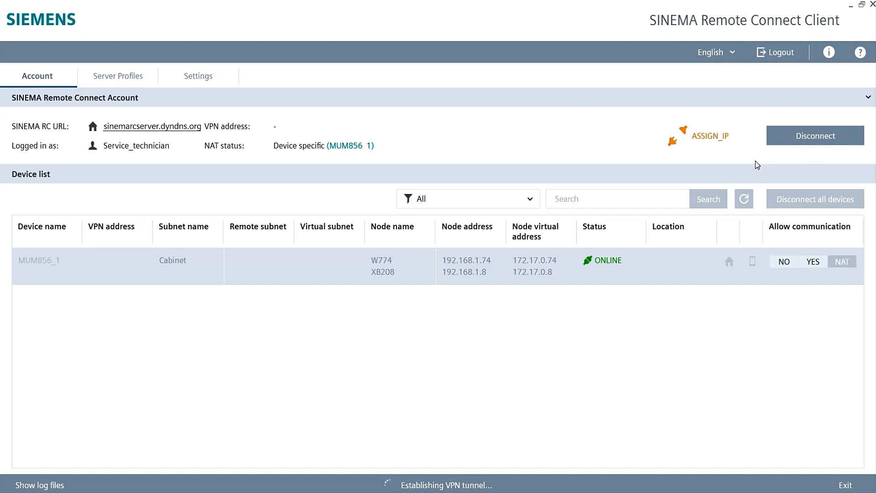
text(ad)
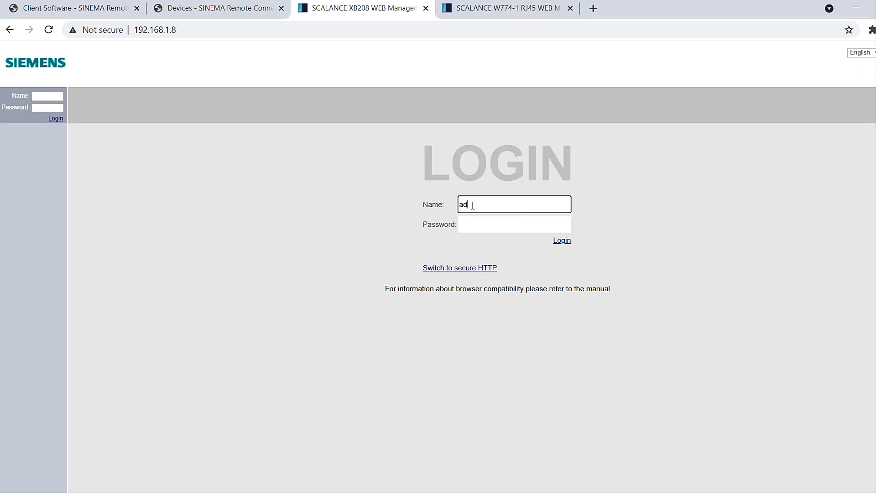
Log into the XB208 switch as admin to reach its device overview page
text(••••••••••••)
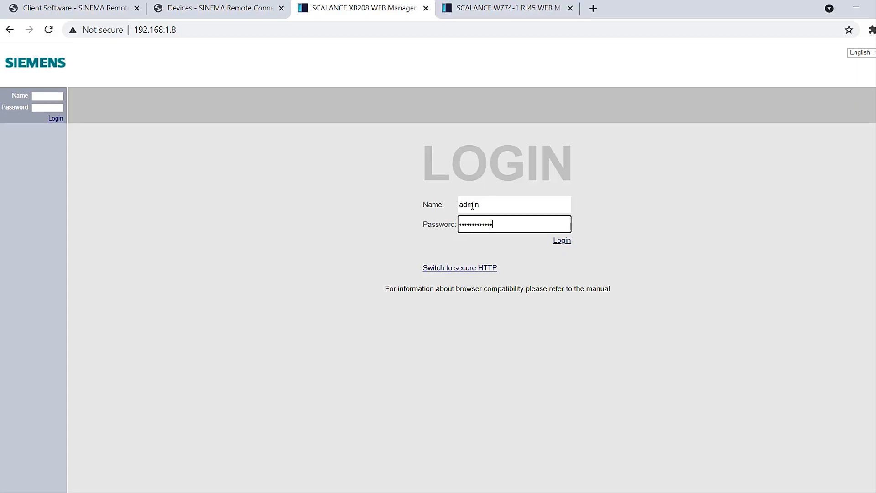
click(561, 240)
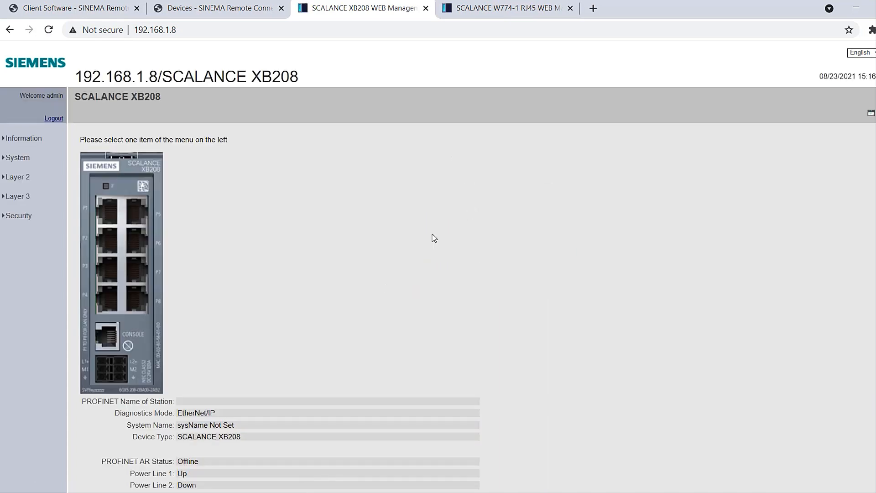